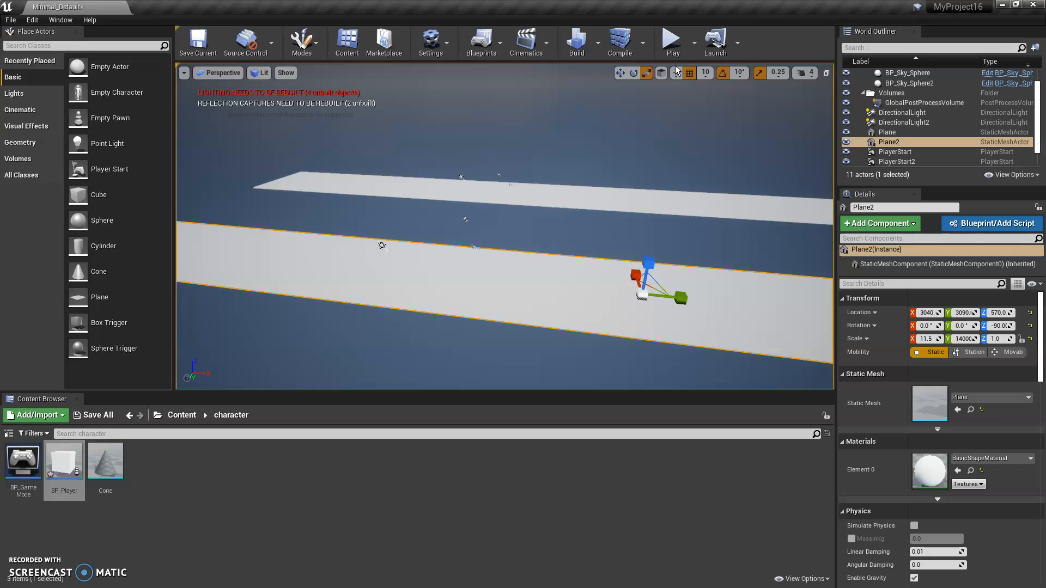
mouse_move(996, 18)
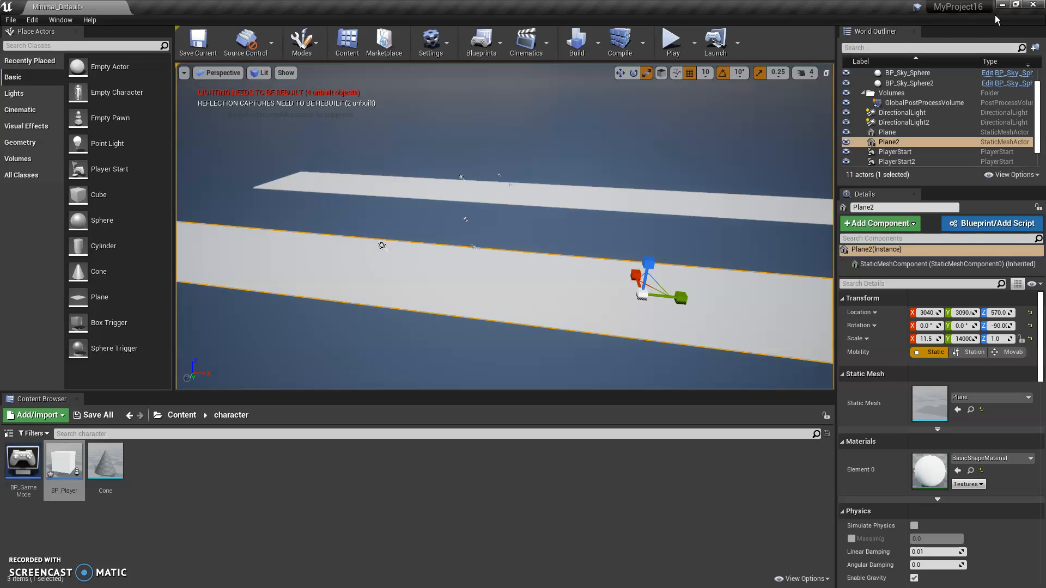
mouse_move(843, 204)
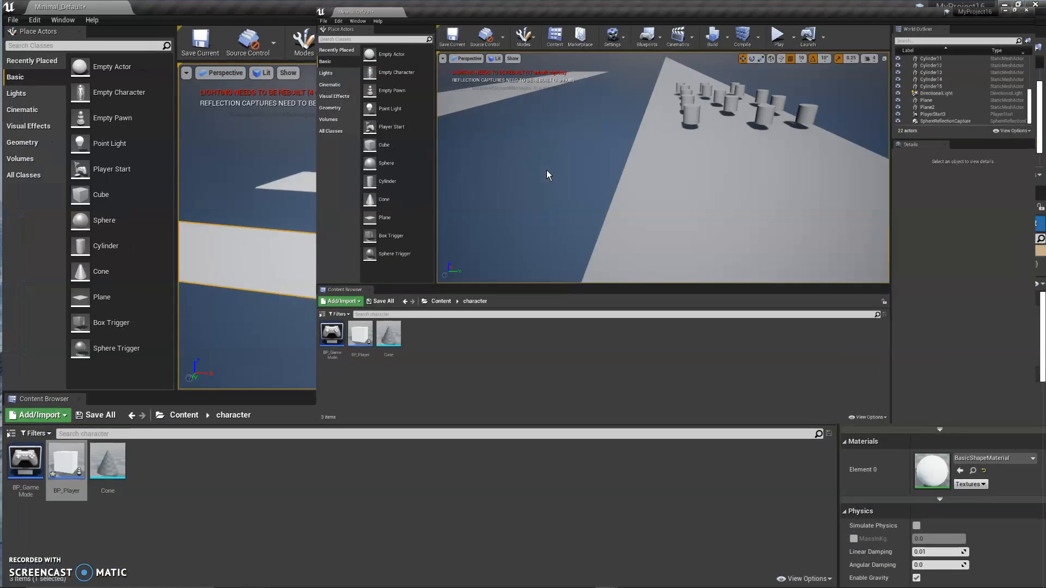
Bring up the MyProject16 editor and swing the viewport toward the cylinder rows on the runway
left_click(1016, 6)
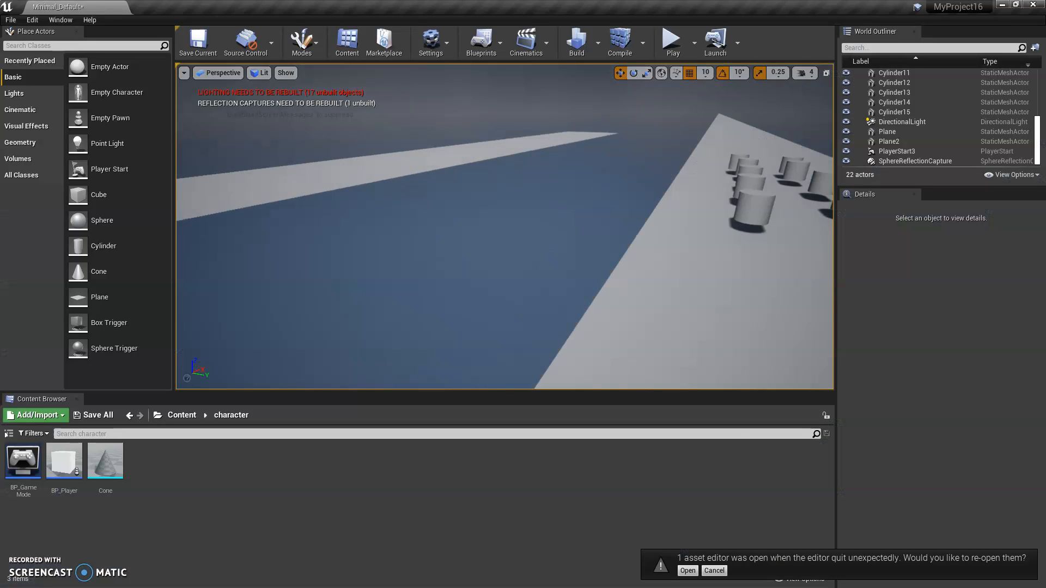
left_click_drag(521, 223, 434, 203)
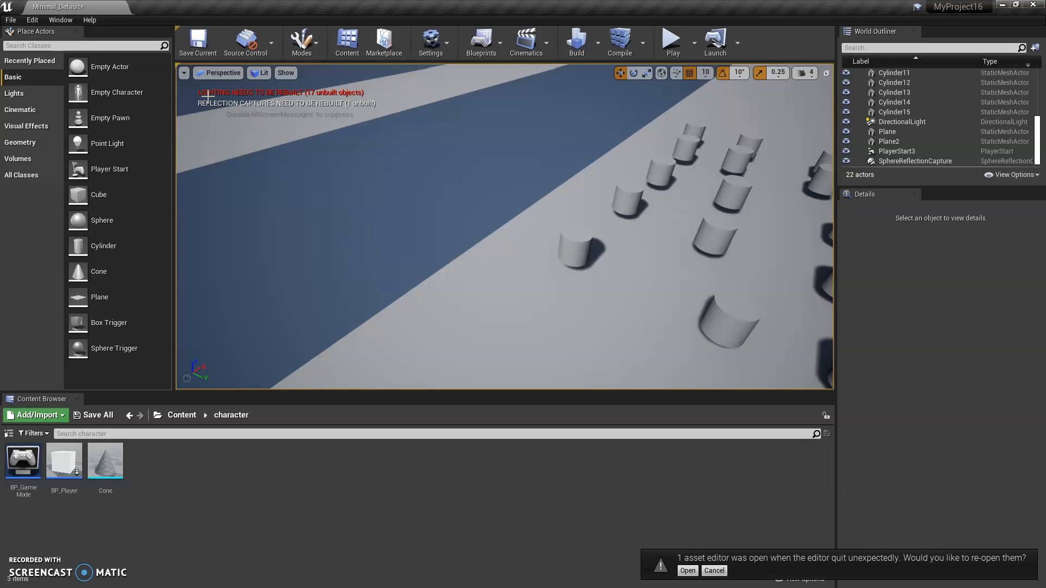
left_click(32, 20)
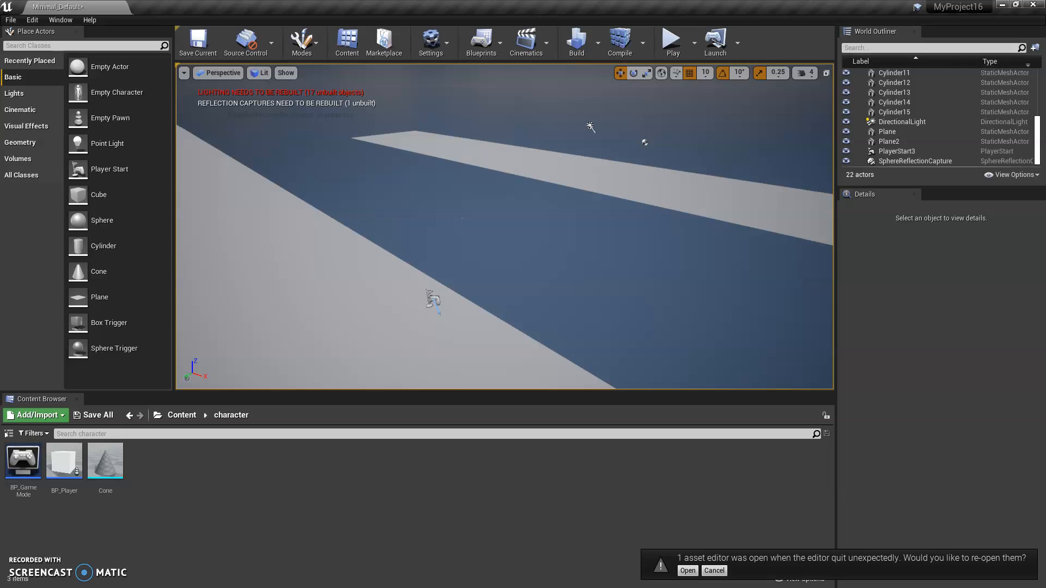
mouse_move(37, 15)
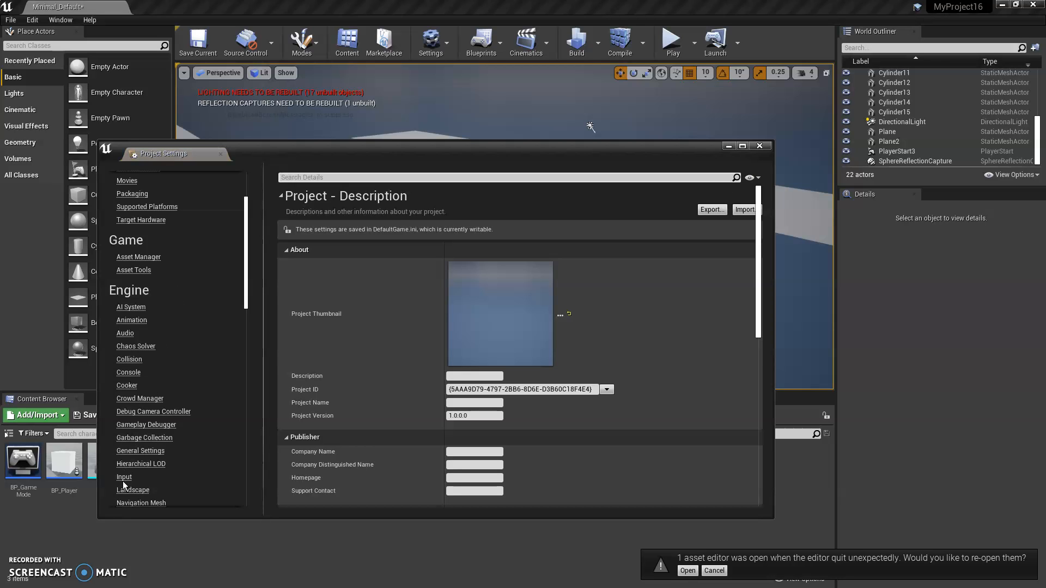
left_click(124, 477)
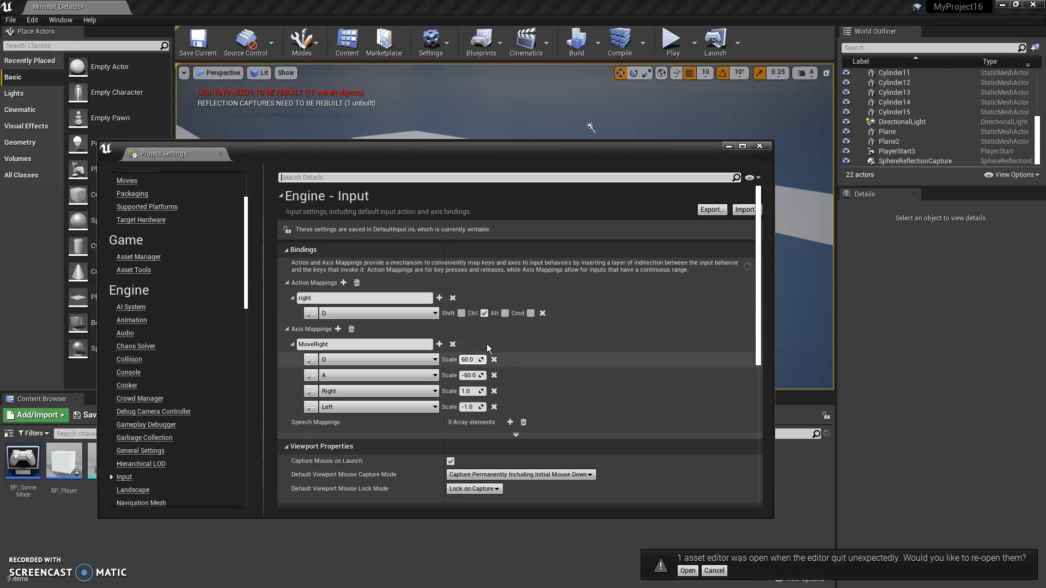
left_click(759, 146)
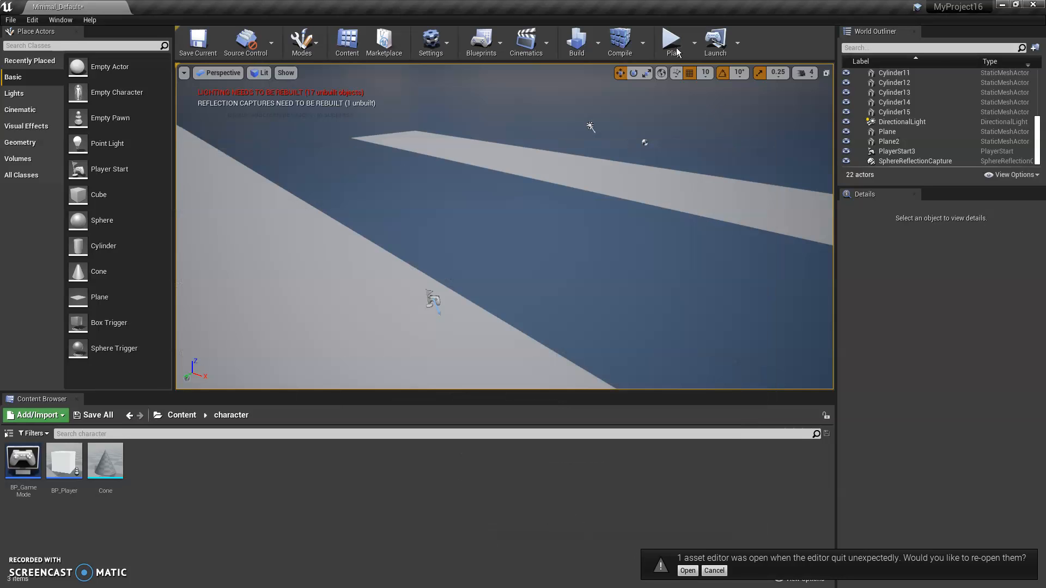
mouse_move(672, 38)
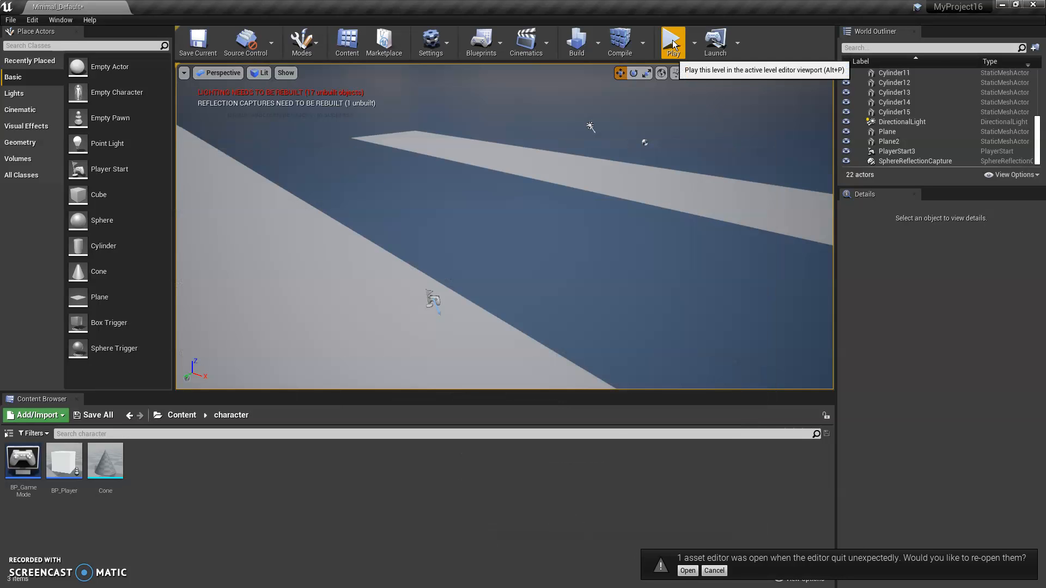
Start a Play session to test the pawn's movement
left_click(672, 42)
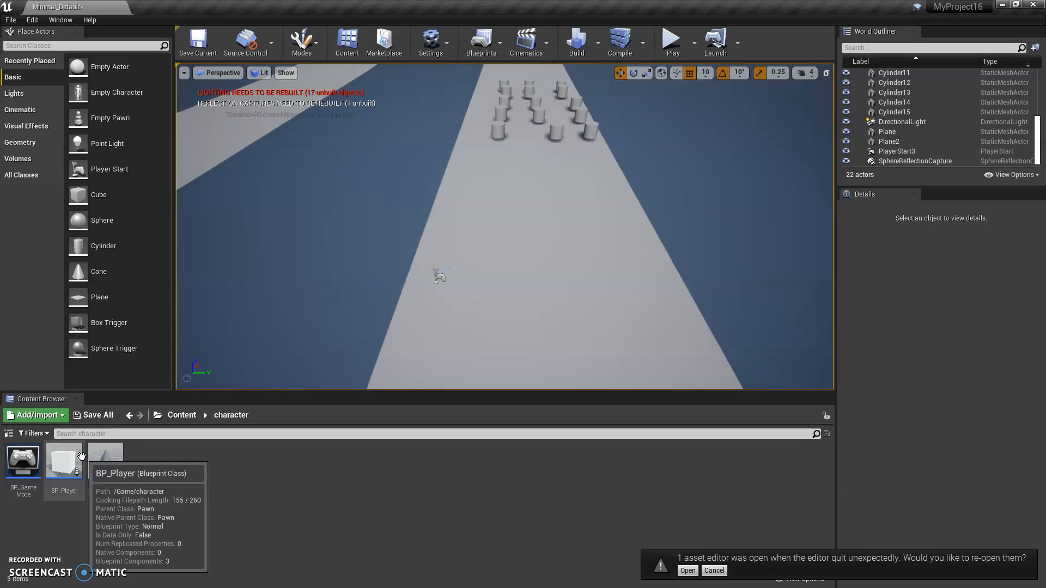
Change BP_Player's Forward Force from 2000 to 10 and compile the blueprint
double_click(64, 460)
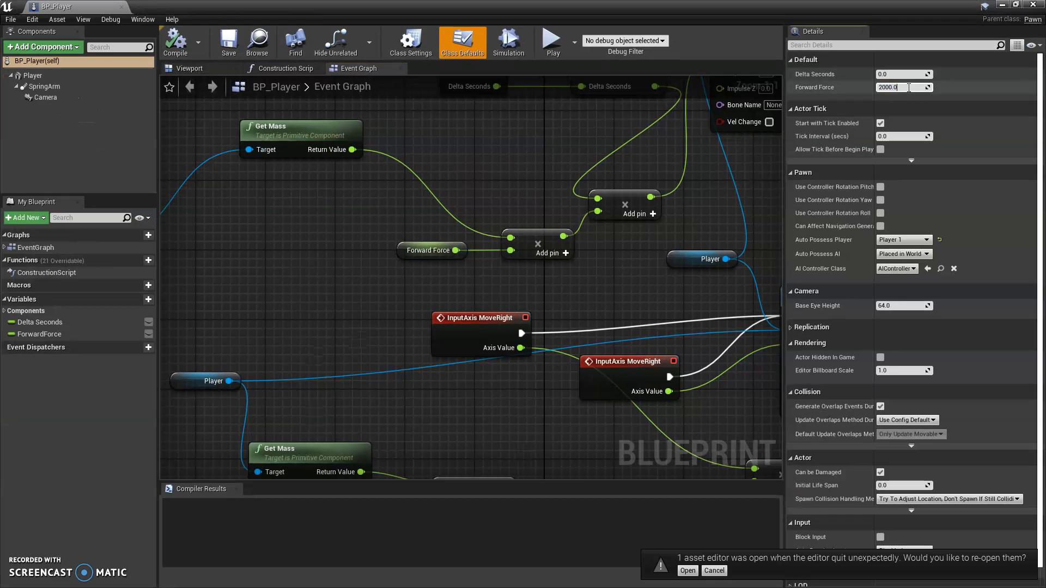
left_click(902, 87)
type("10")
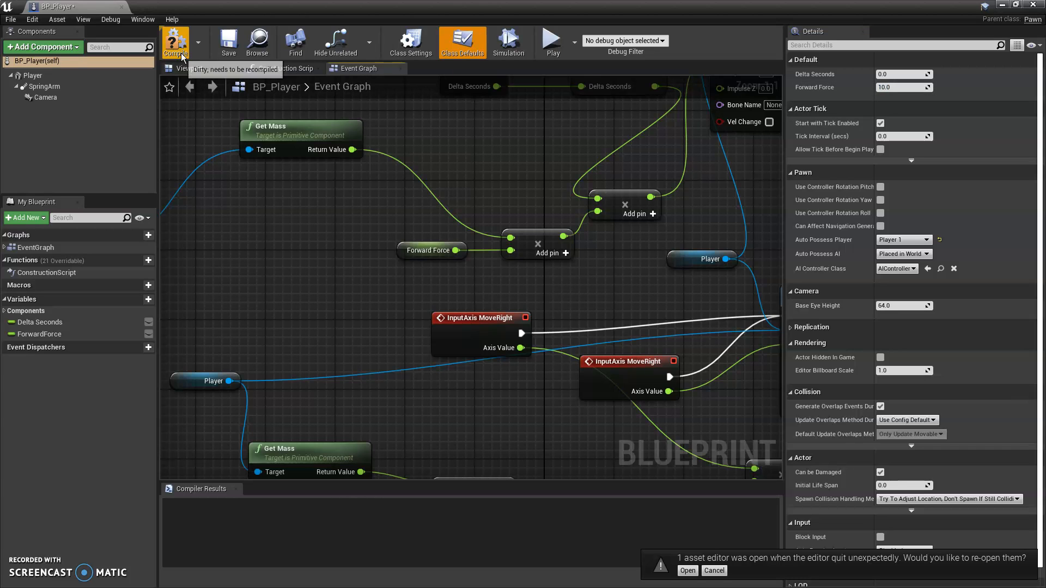
left_click(175, 41)
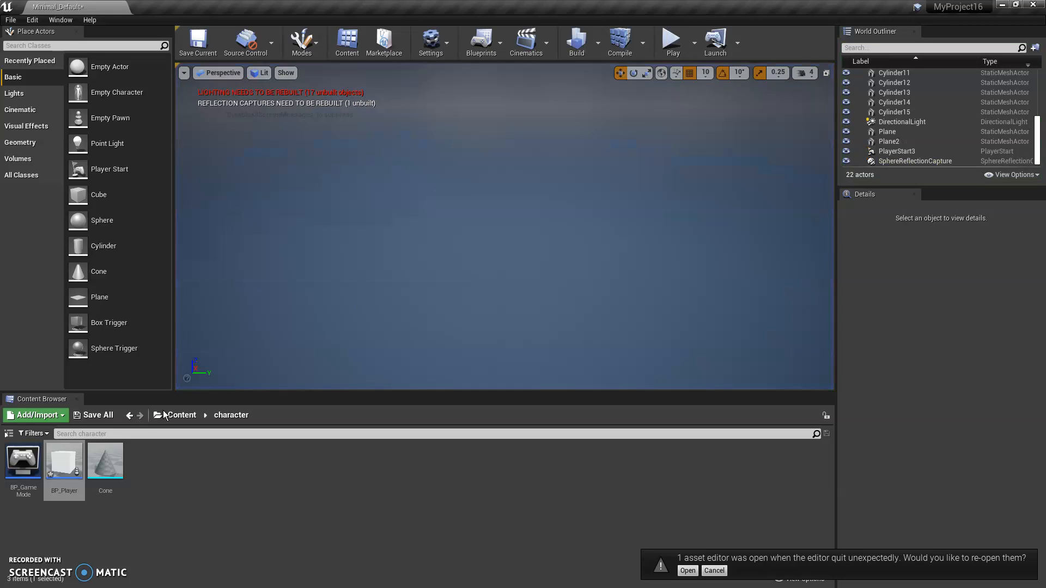
mouse_move(65, 461)
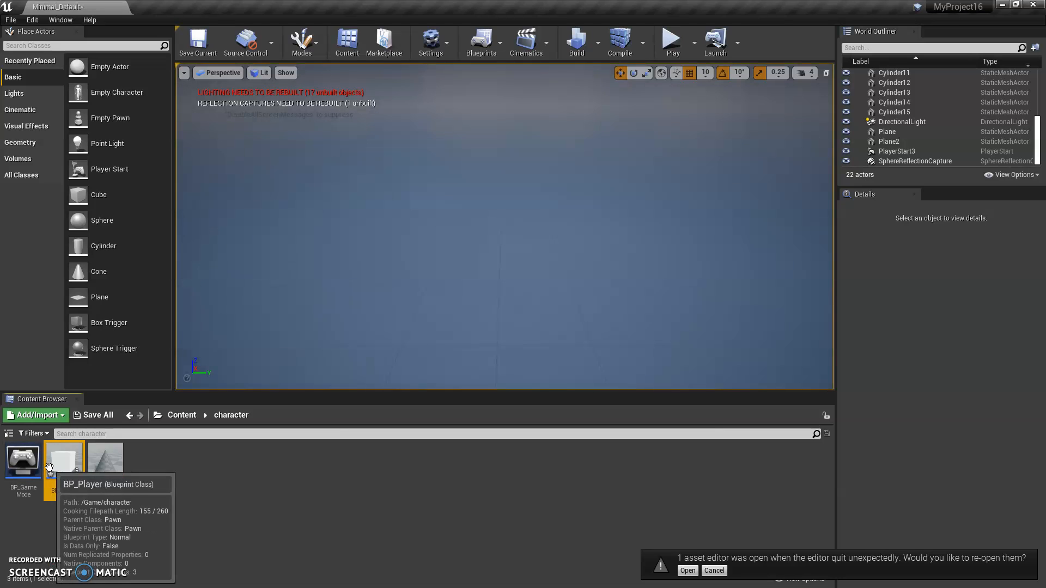
Set BP_Player's Forward Force to 150, compile, and play the level to test it
double_click(64, 457)
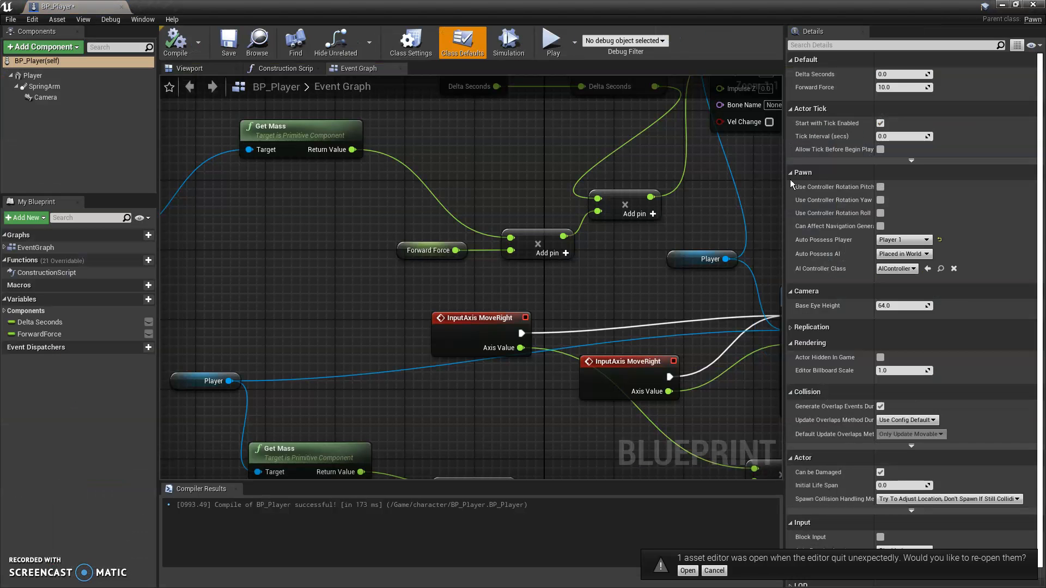
left_click(900, 87)
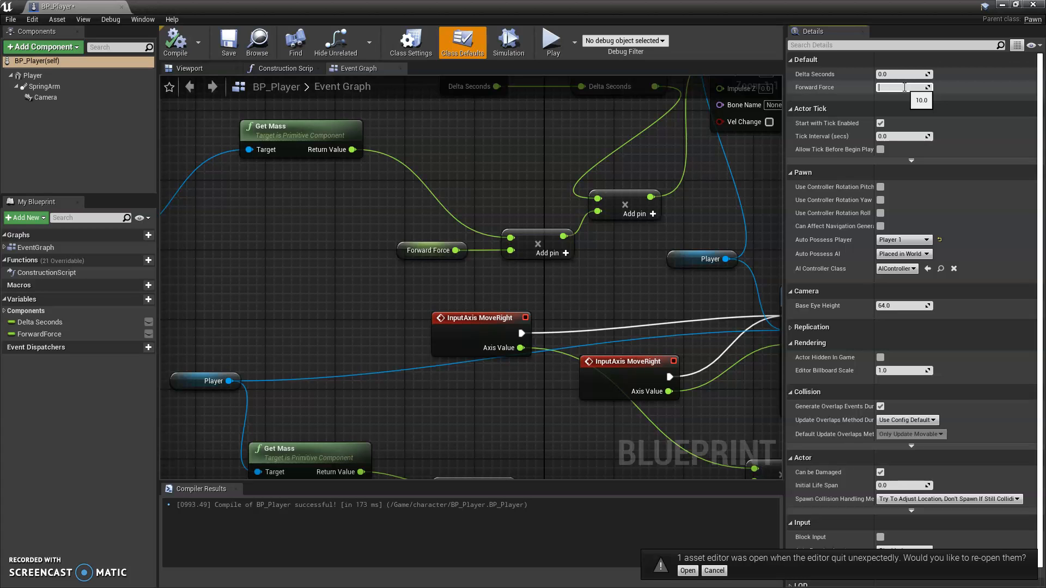
type("145")
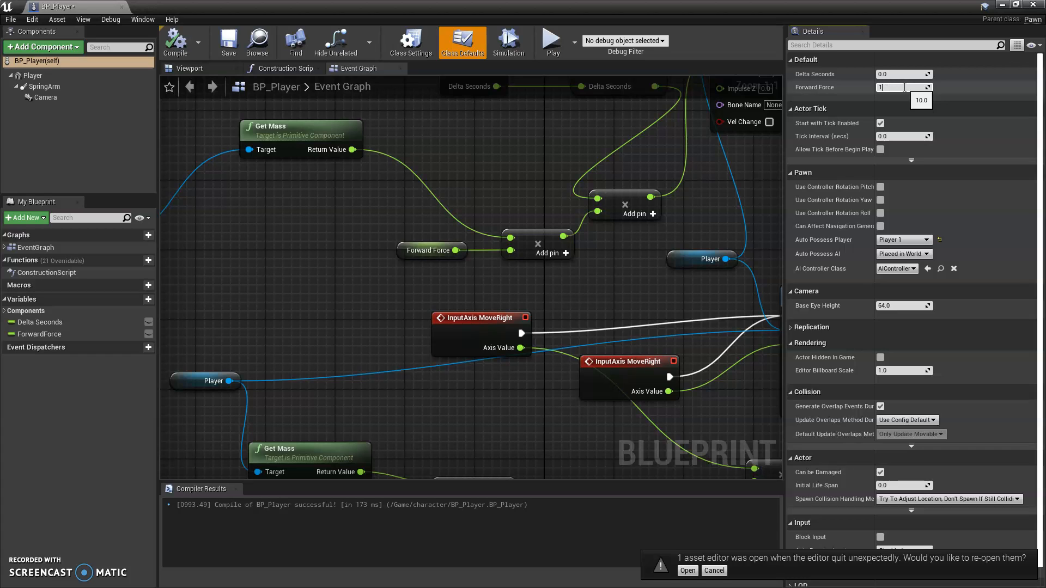
type("150-")
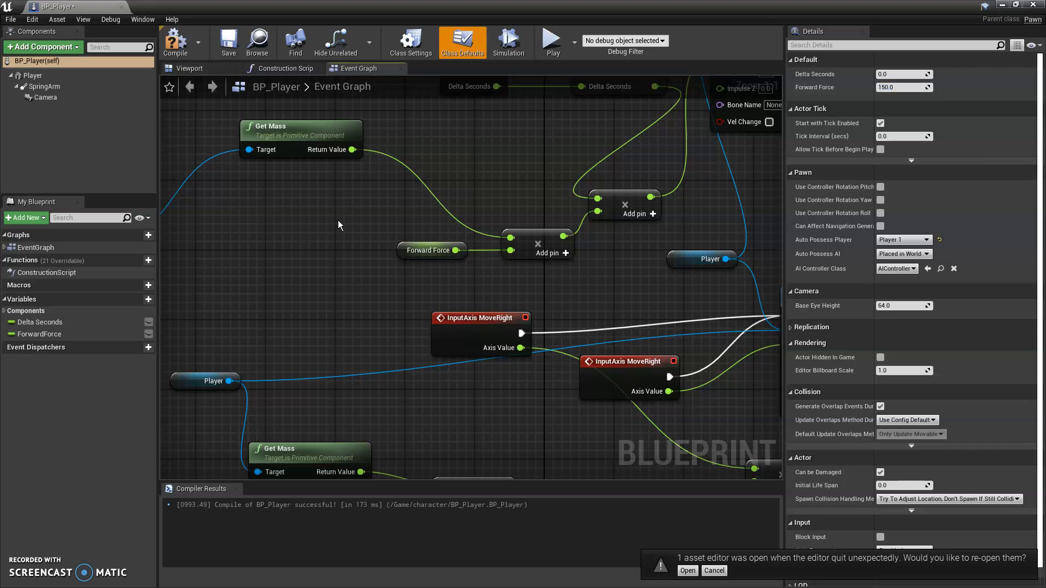
mouse_move(175, 42)
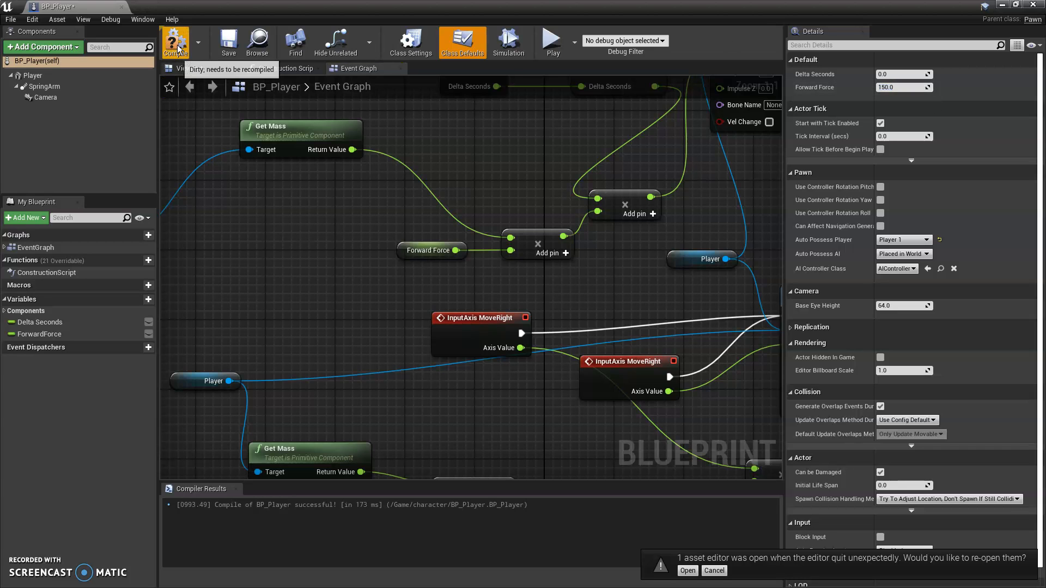
left_click(175, 42)
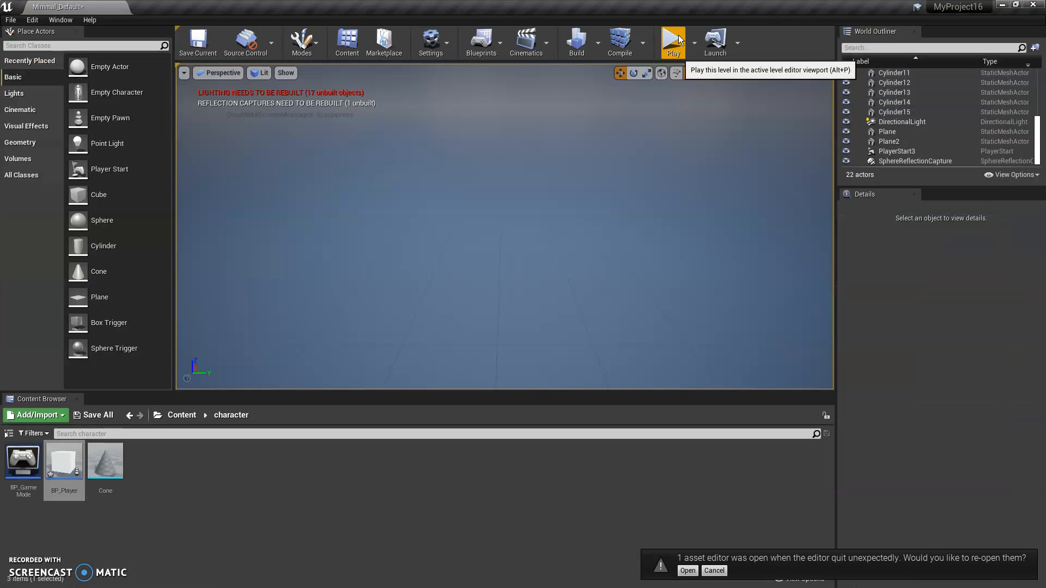
left_click(673, 39)
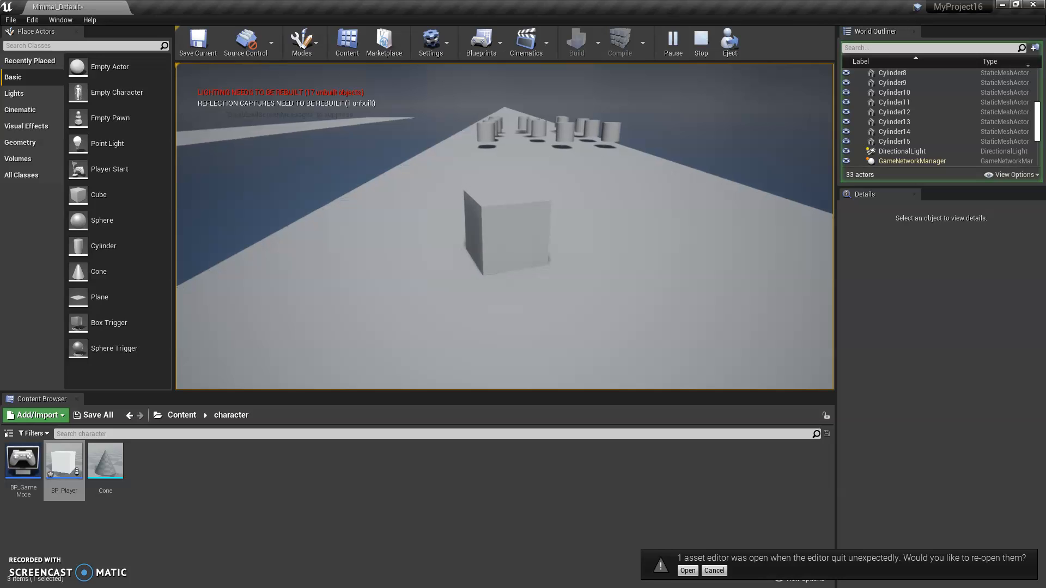
mouse_move(524, 189)
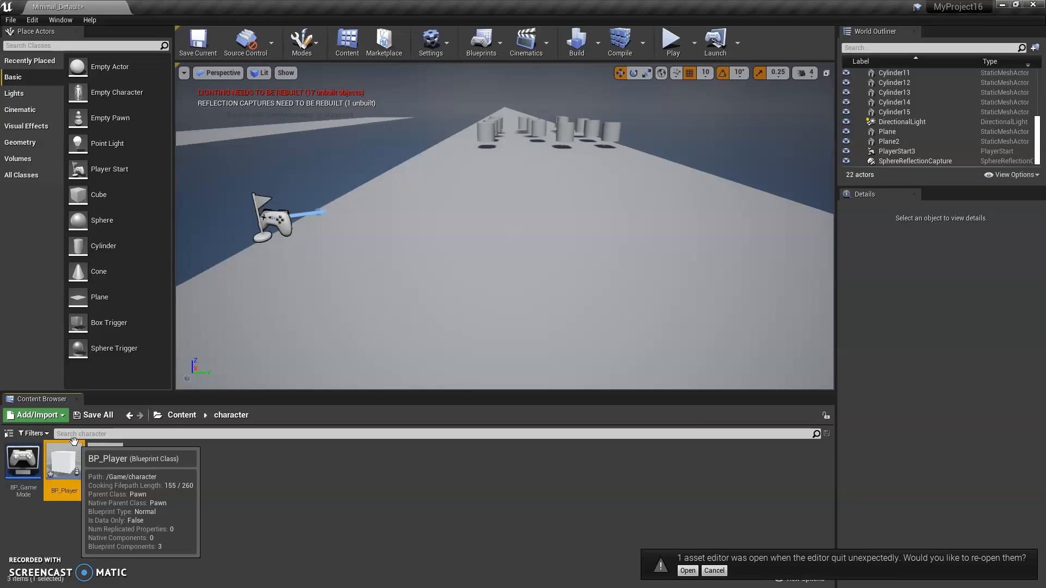
double_click(62, 463)
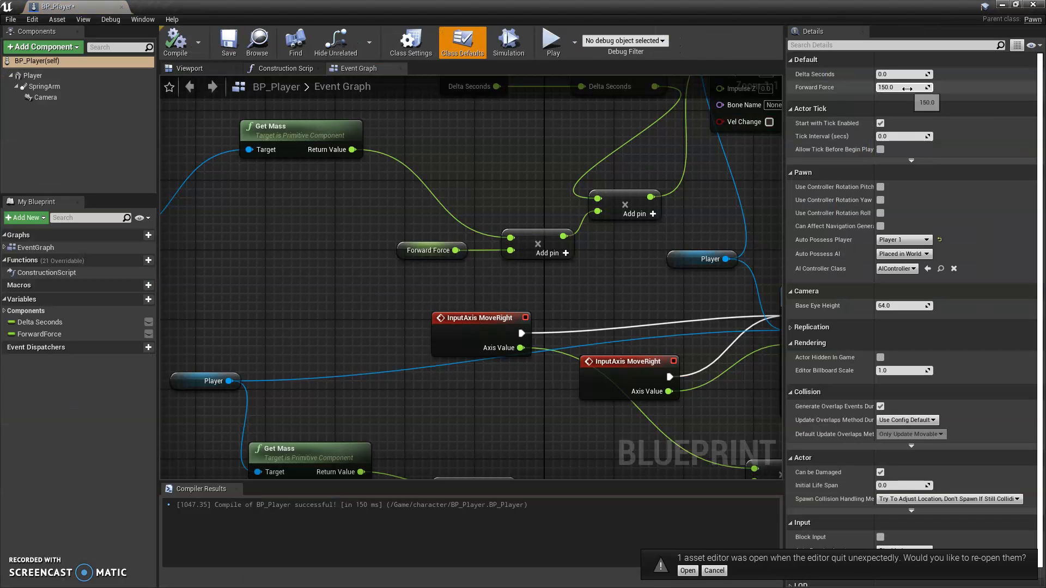
left_click(904, 87)
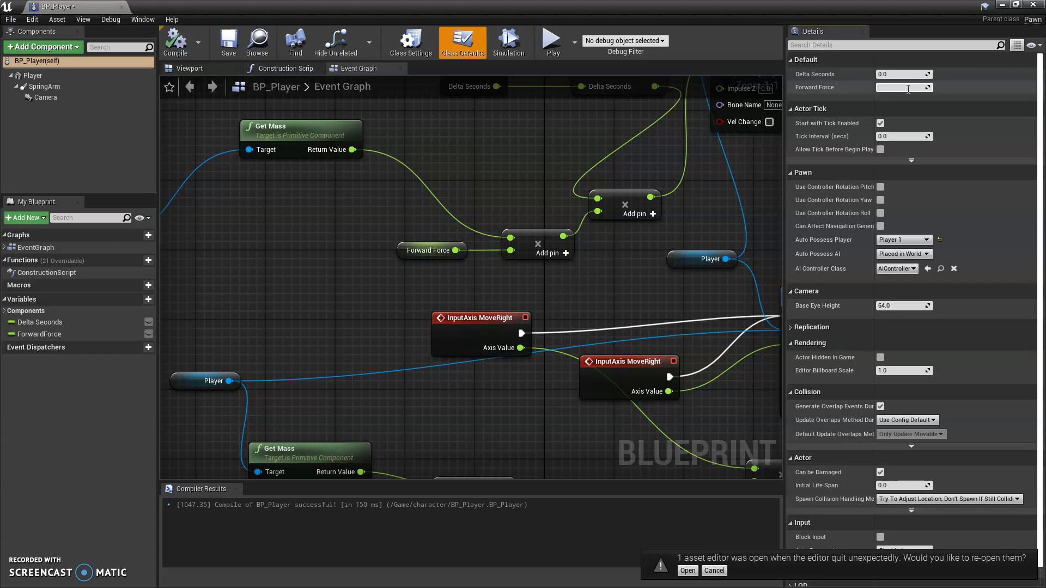
type("1000.0")
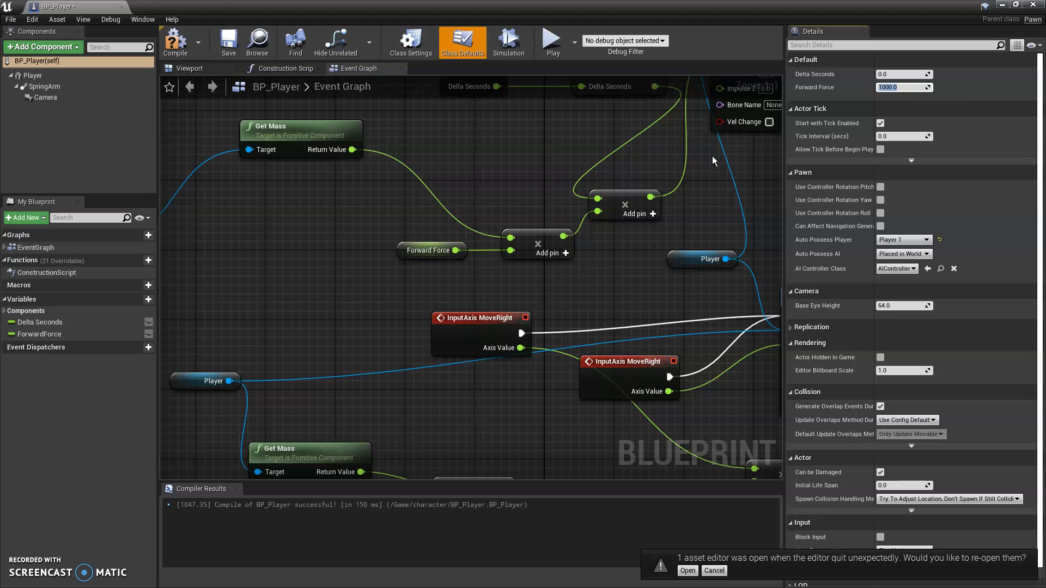
left_click(175, 41)
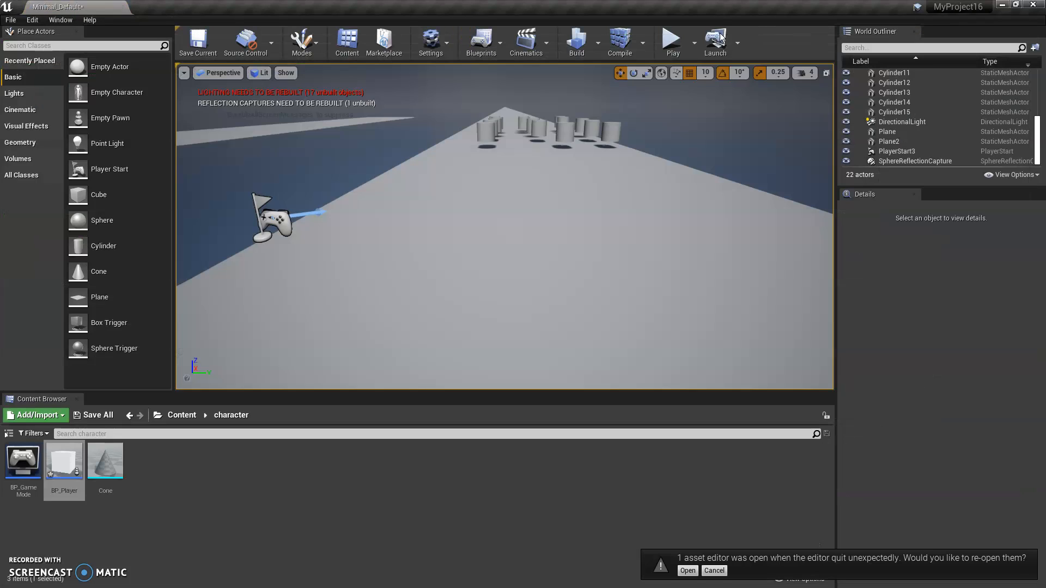
left_click(671, 39)
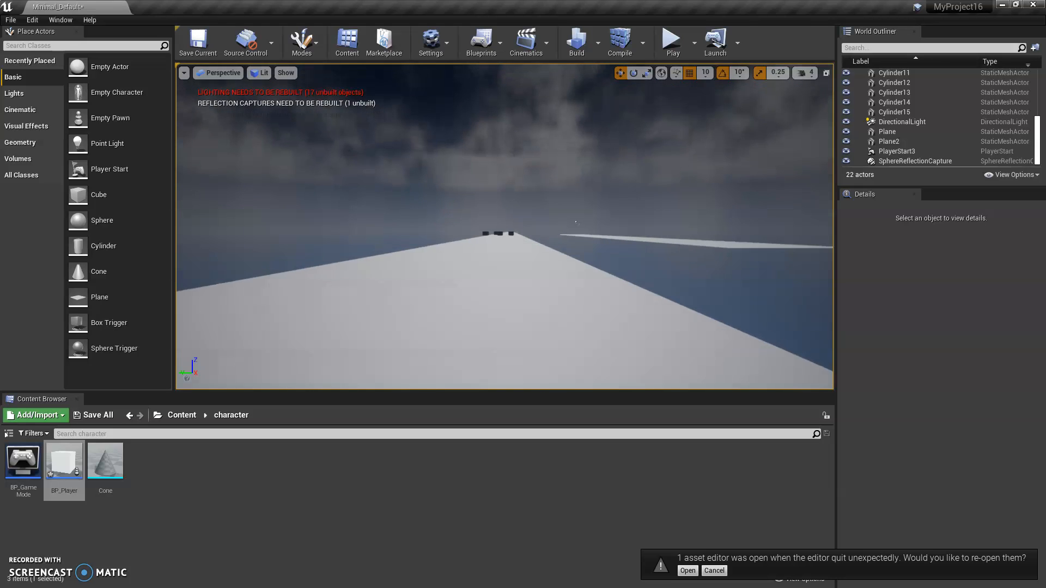
left_click_drag(507, 300, 766, 307)
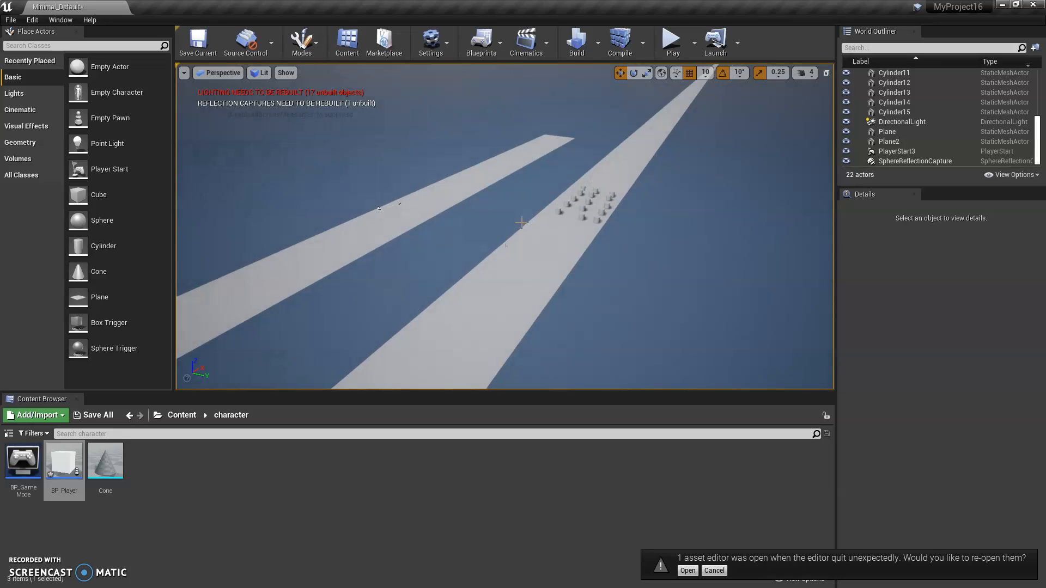
mouse_move(64, 460)
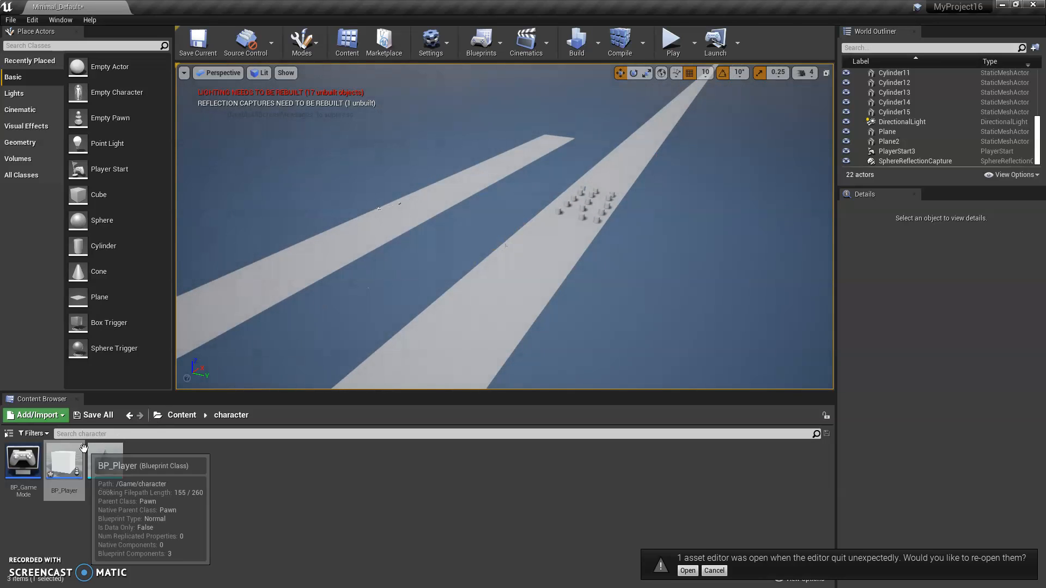
Enter 6000 as BP_Player's Forward Force, compile, and start playing the level
double_click(63, 460)
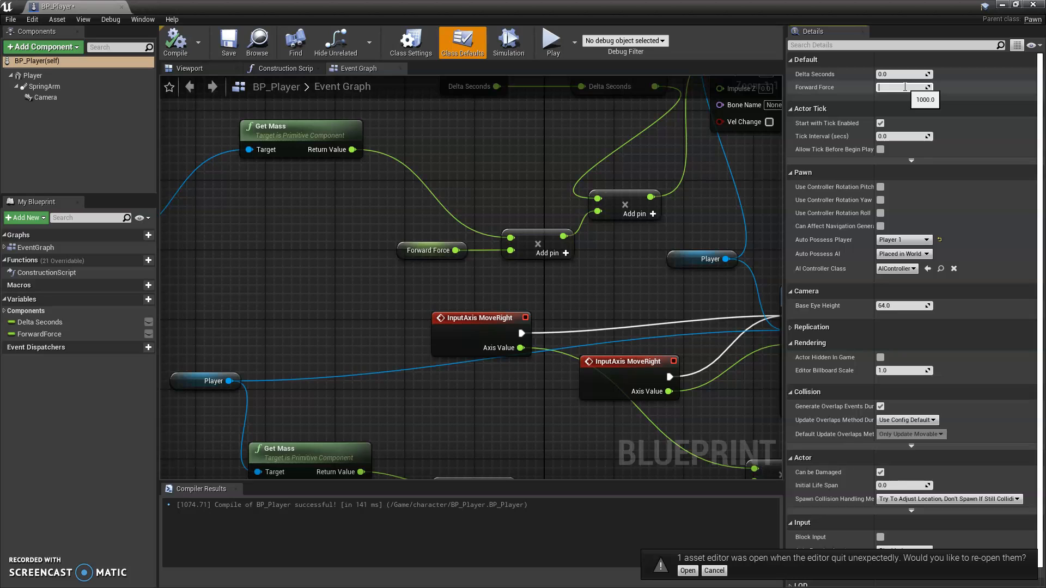
type("6000")
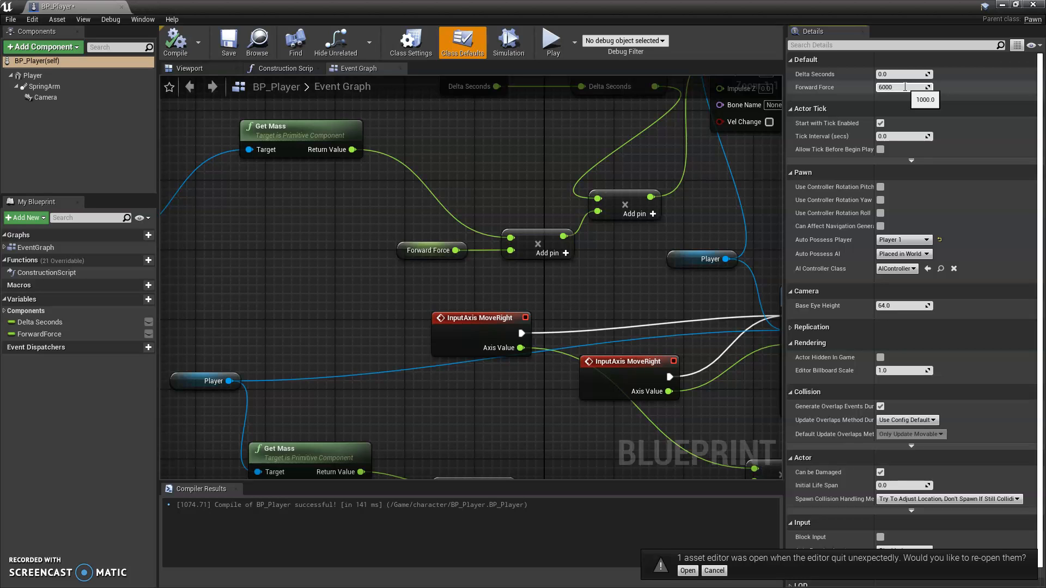
left_click(900, 87)
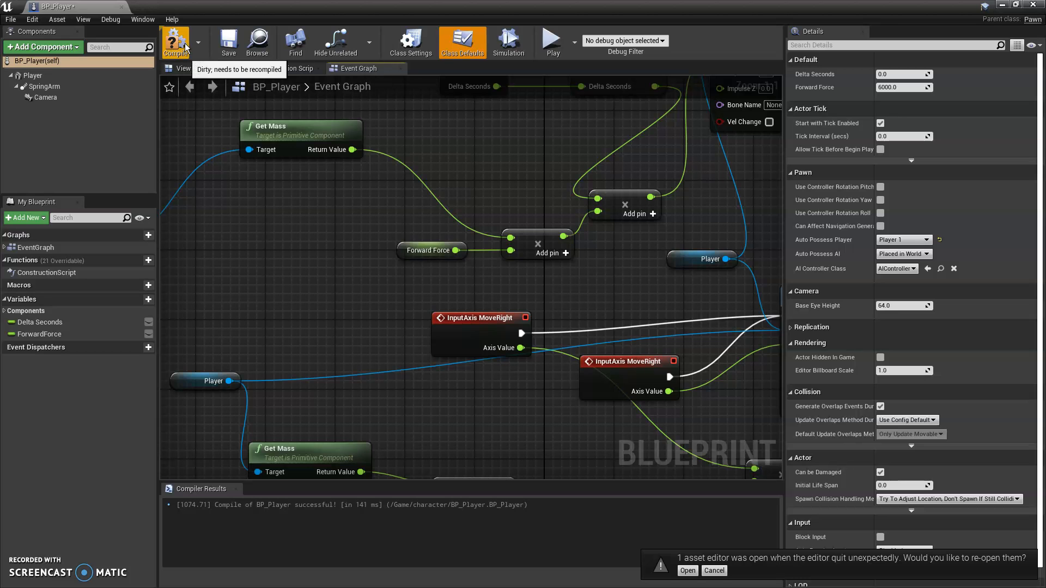
left_click(175, 41)
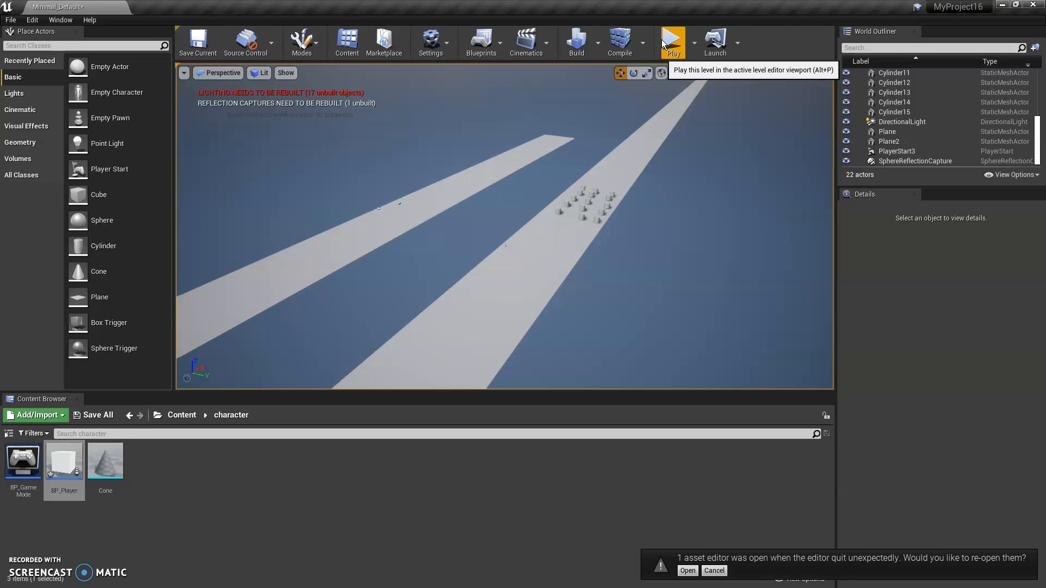
left_click(672, 41)
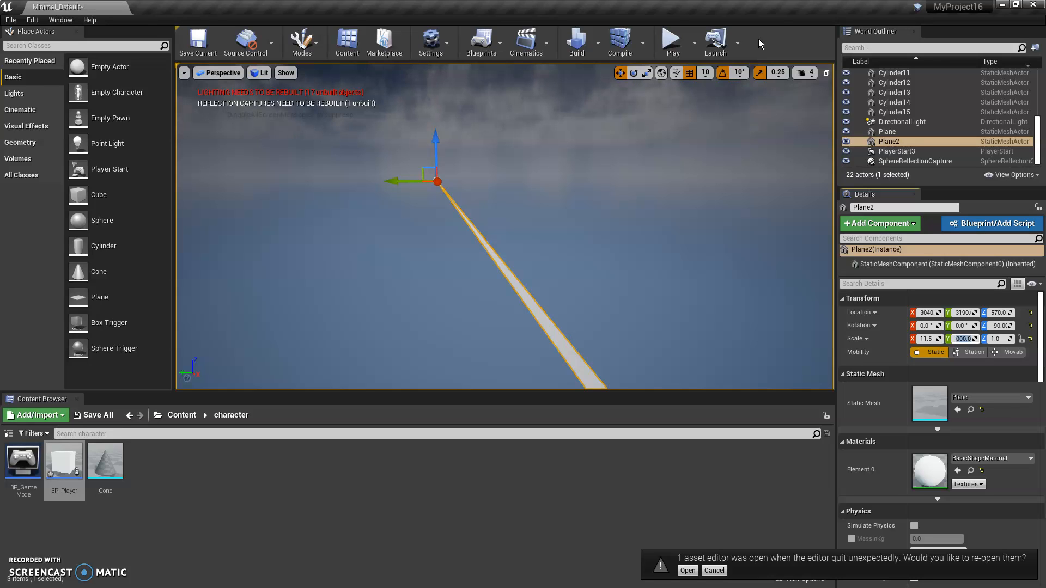
Play the level with mouse control, test movement, then stop the session
left_click(671, 38)
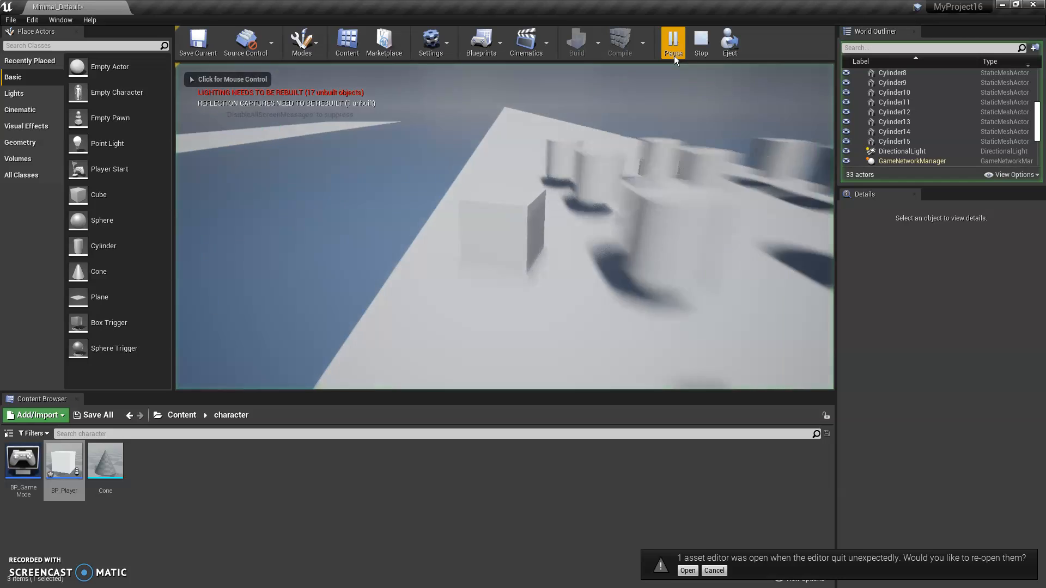
left_click(672, 42)
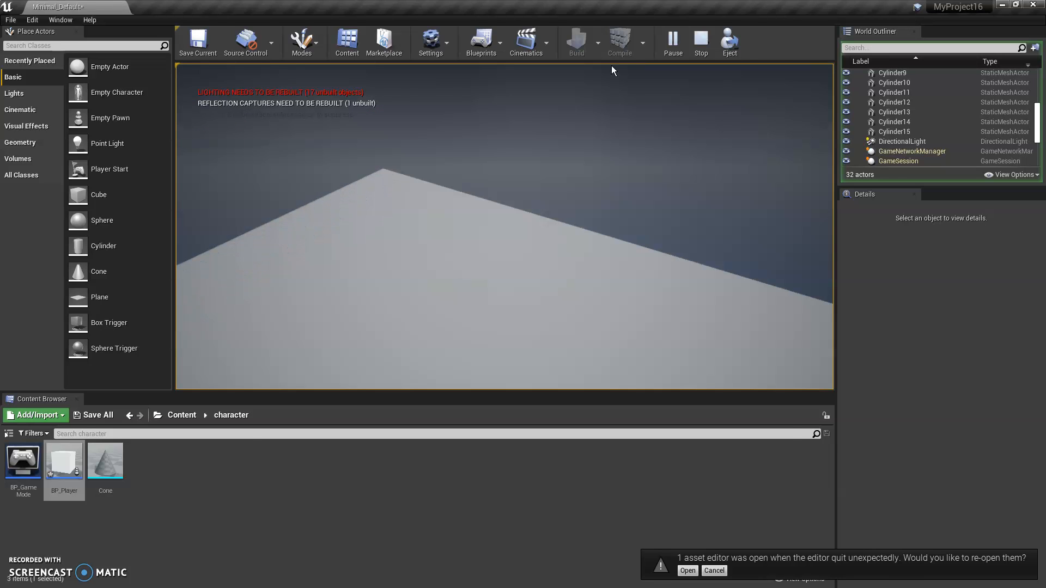
left_click(673, 38)
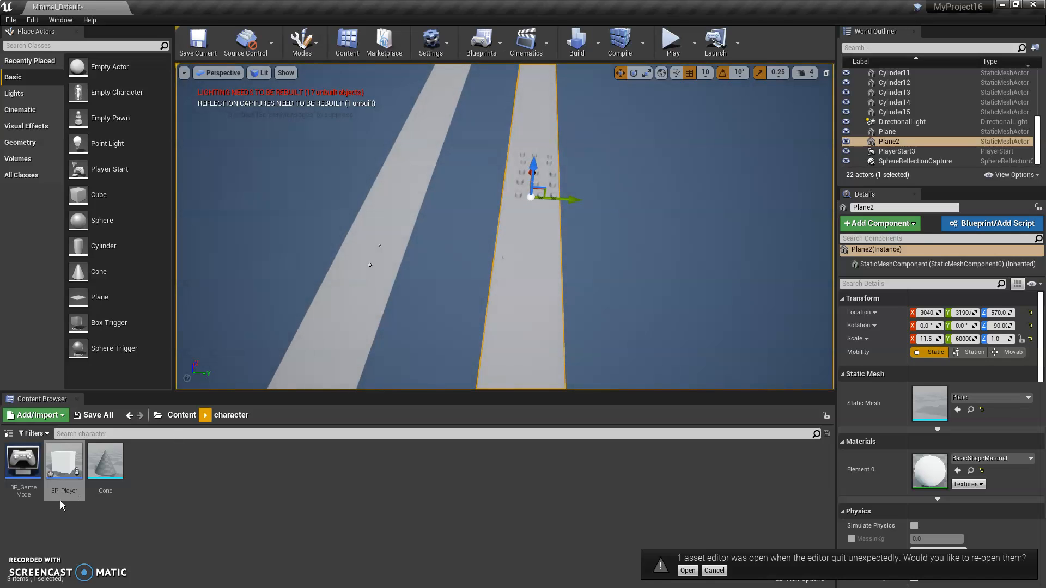
mouse_move(64, 463)
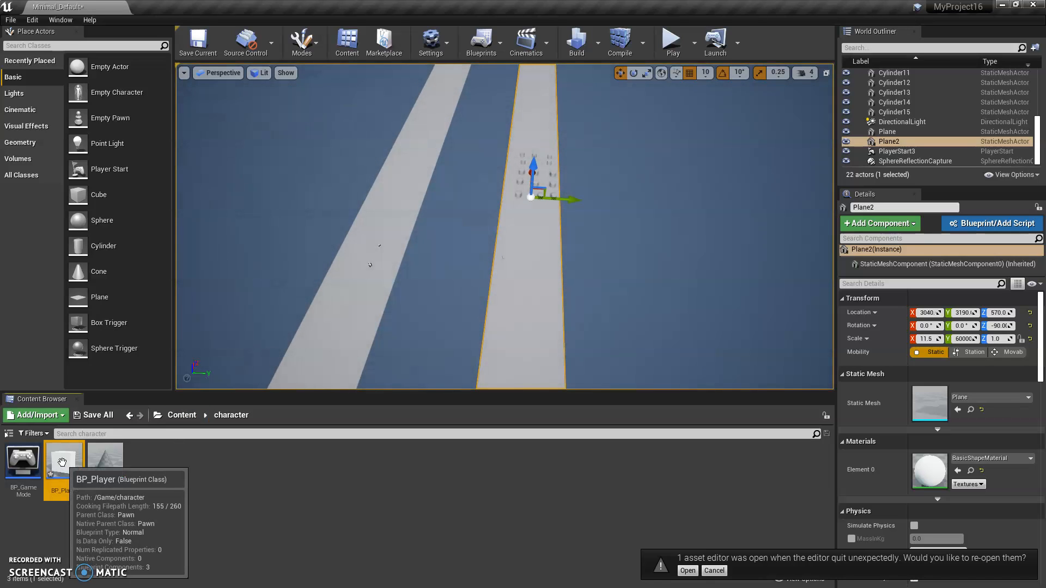
Set BP_Player's Forward Force to 1000000 and recompile the blueprint
double_click(63, 459)
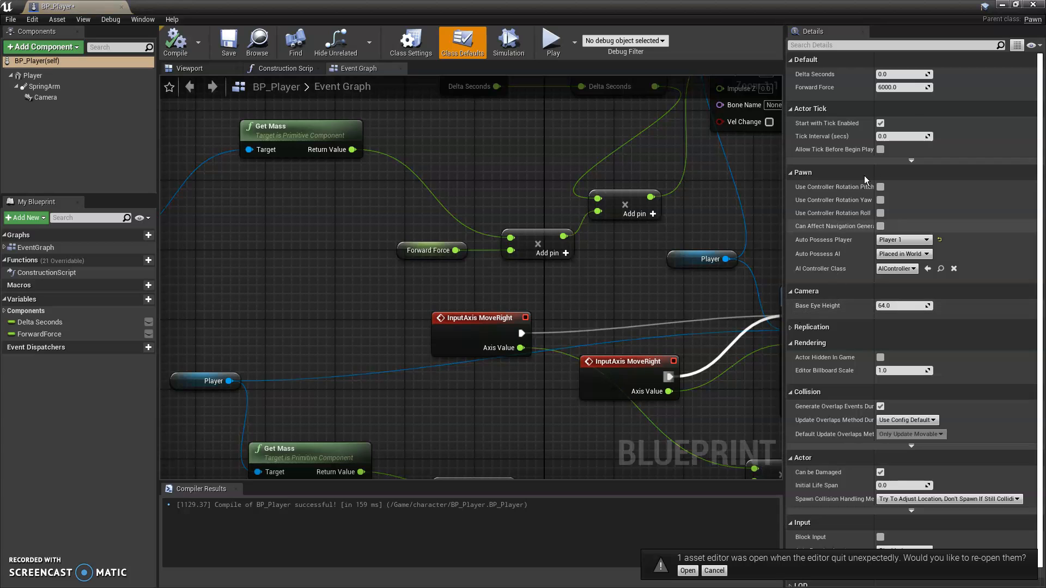
left_click(904, 87)
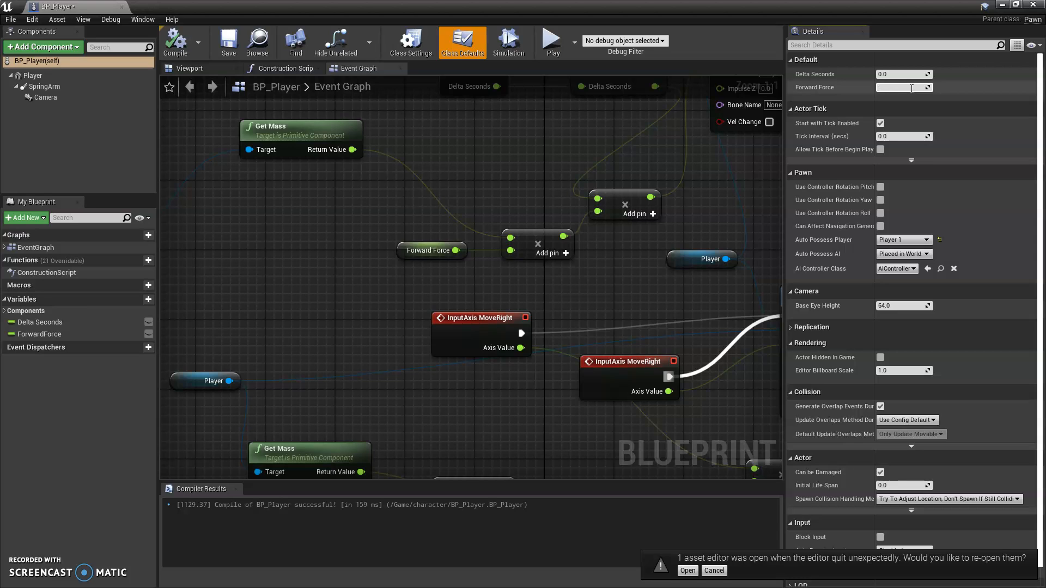
type("100")
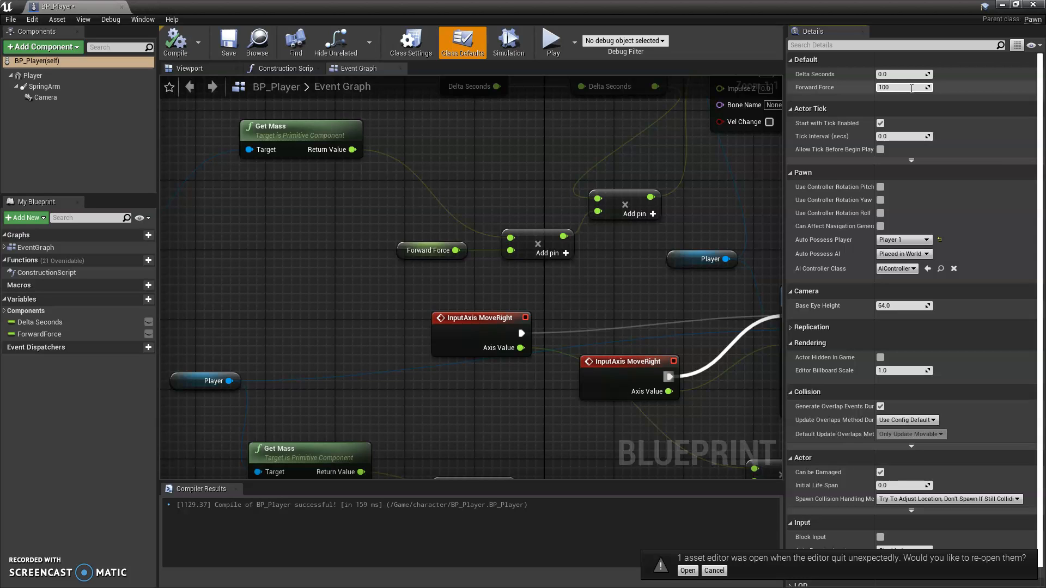
type("1000000.0")
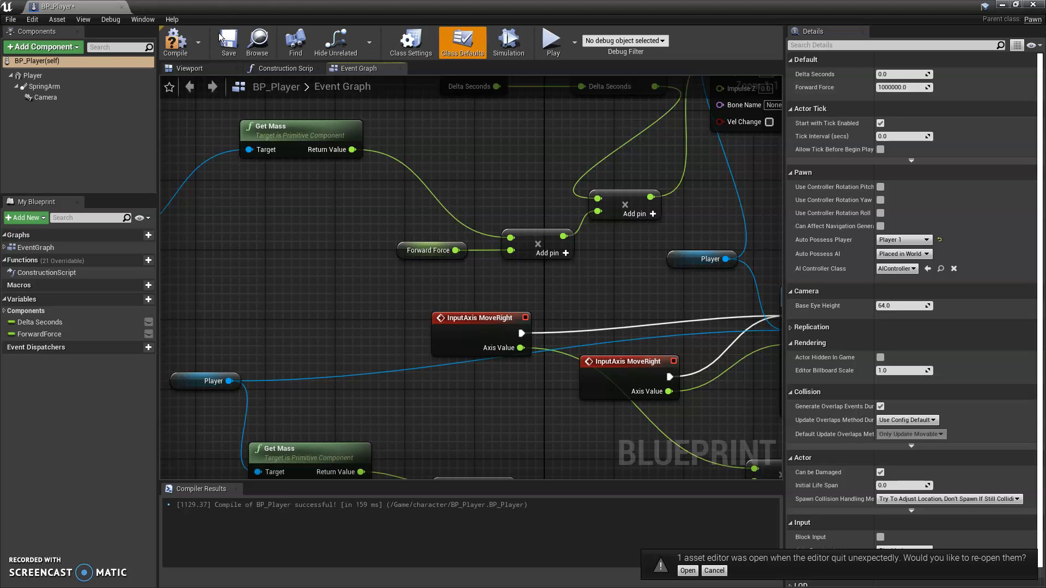
left_click(175, 41)
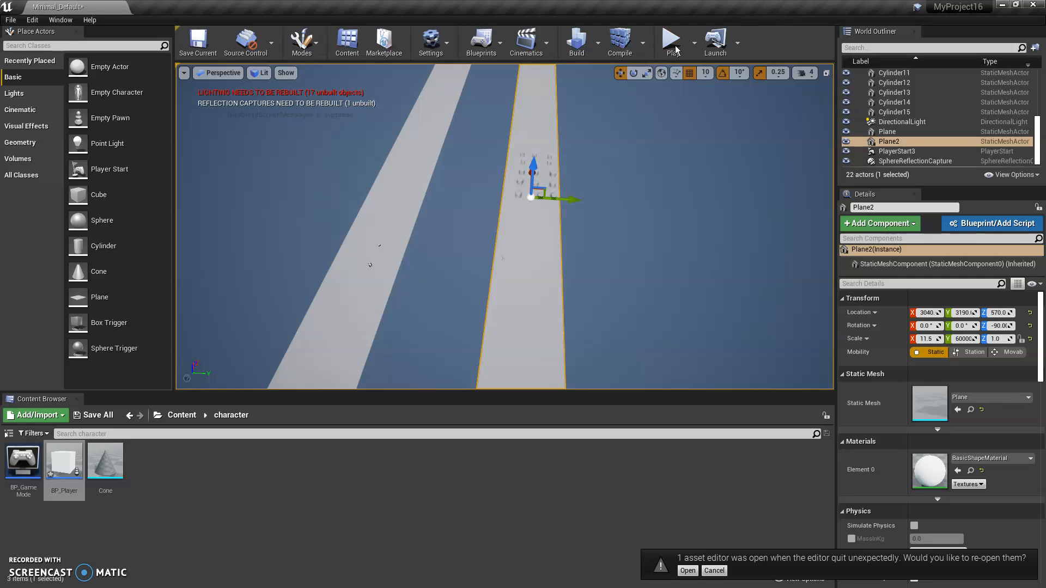
Run a quick playtest, stop it, and dismiss the Message Log errors
left_click(672, 39)
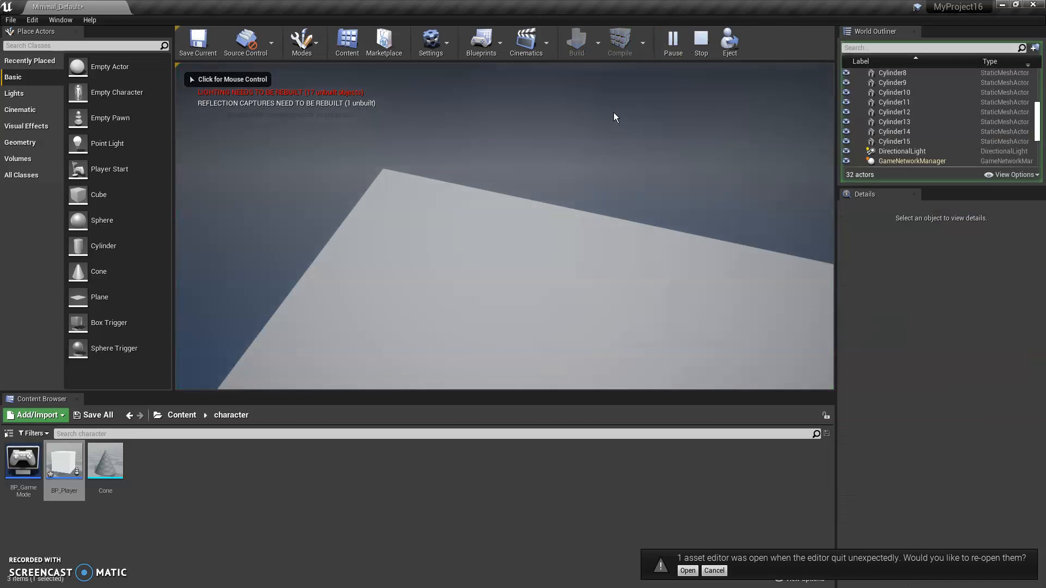
left_click(672, 40)
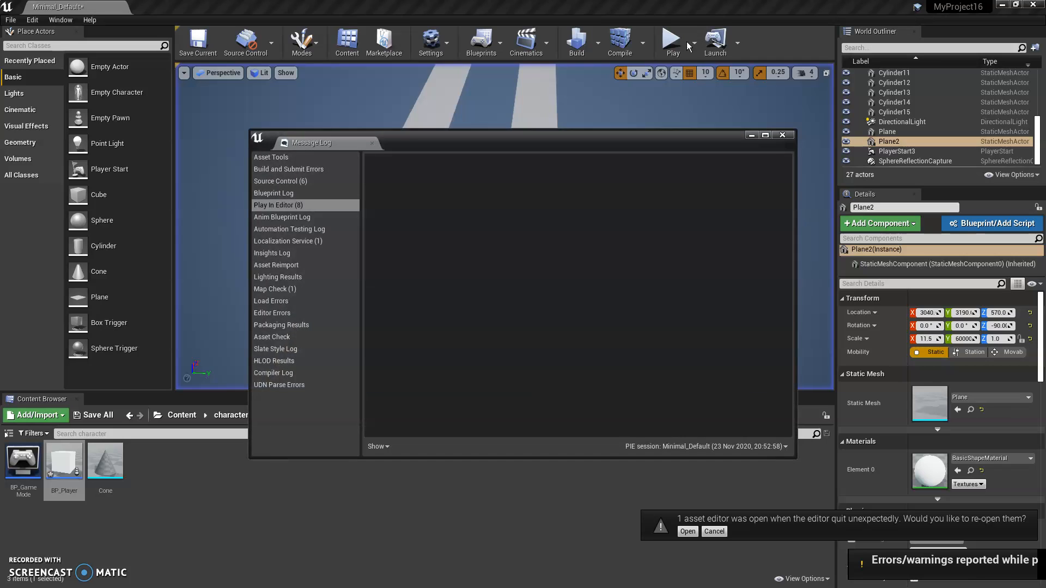
left_click(782, 134)
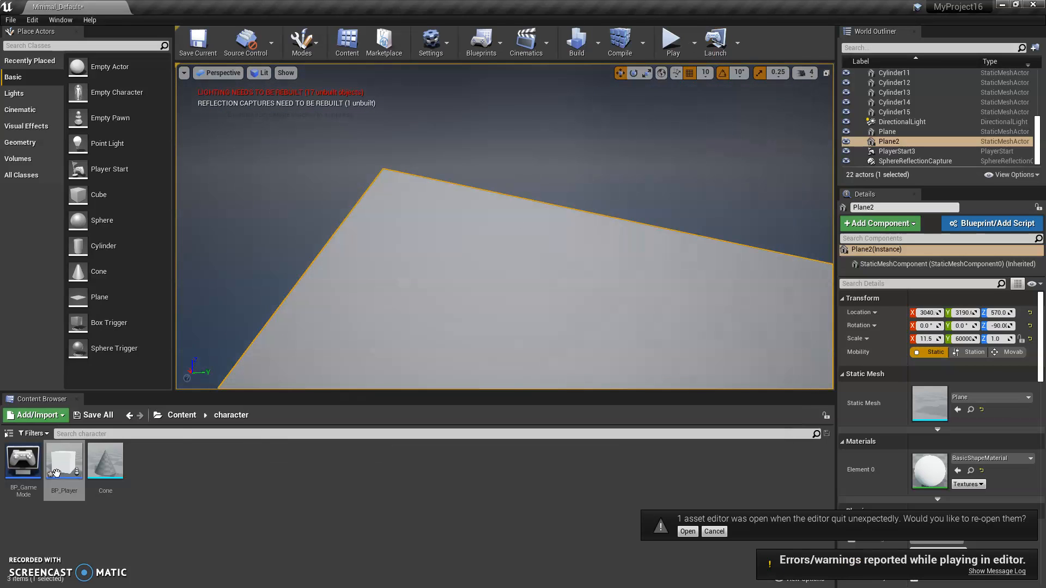
Reopen BP_Player and enter 1000 as the Forward Force
double_click(64, 460)
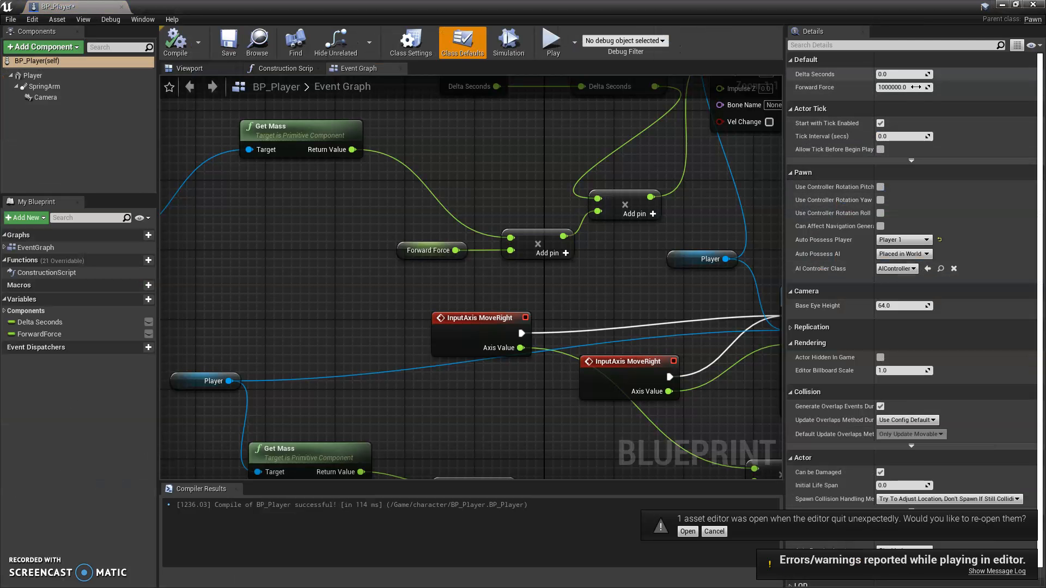
left_click(900, 87)
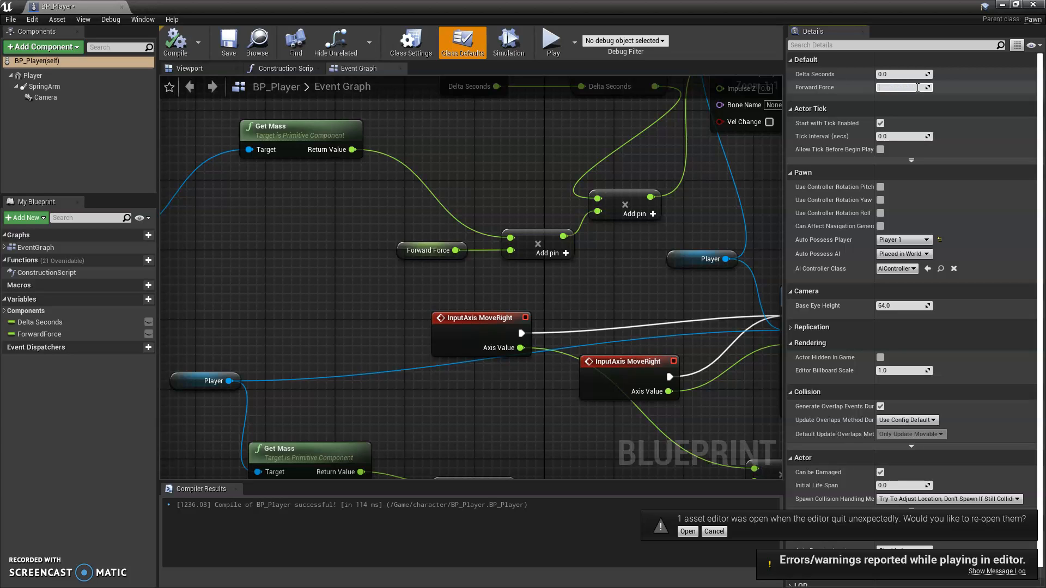
type("1000")
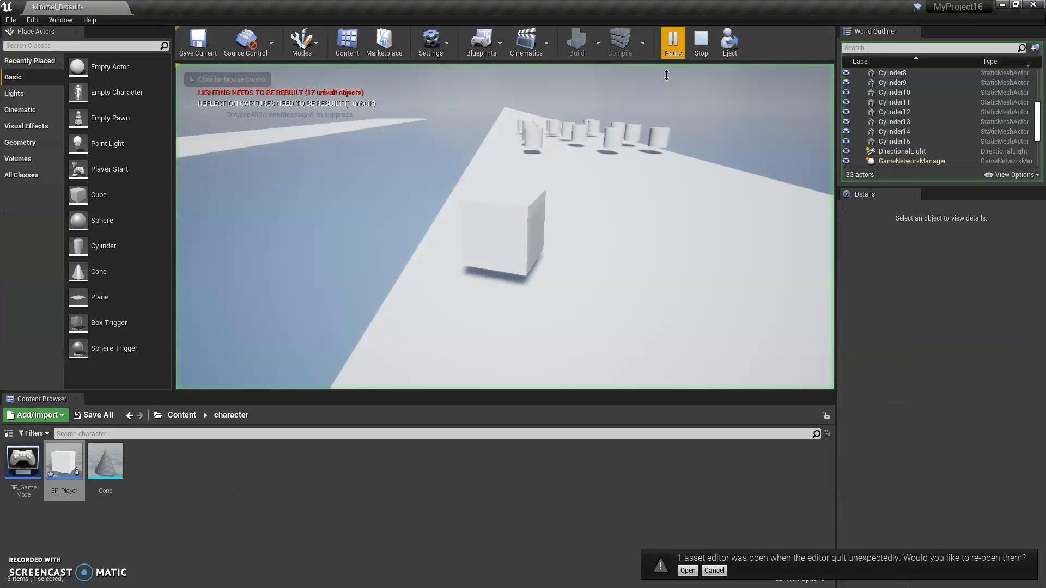
Pause the running playtest
left_click(672, 42)
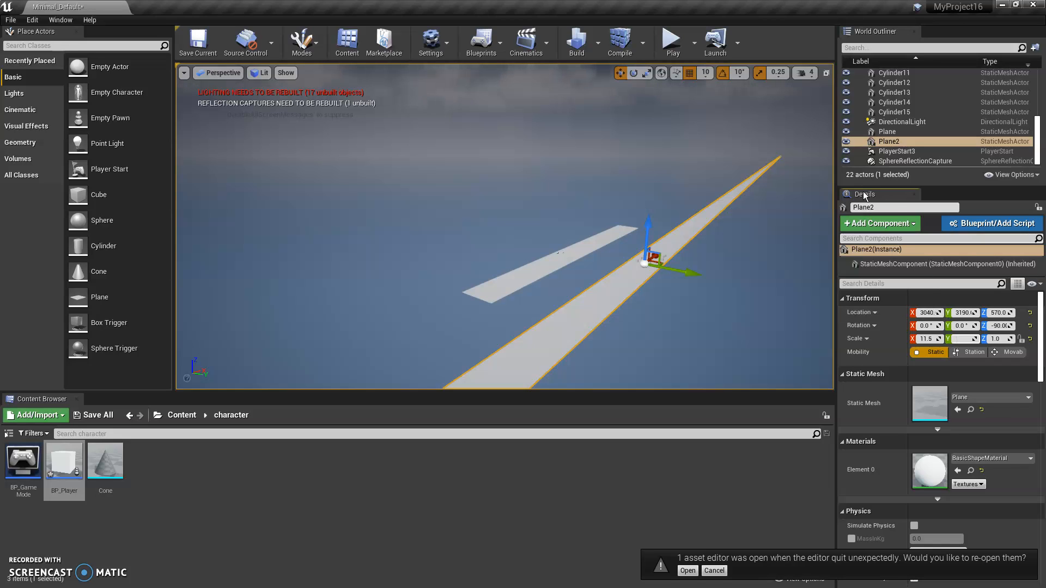
mouse_move(865, 194)
type("0")
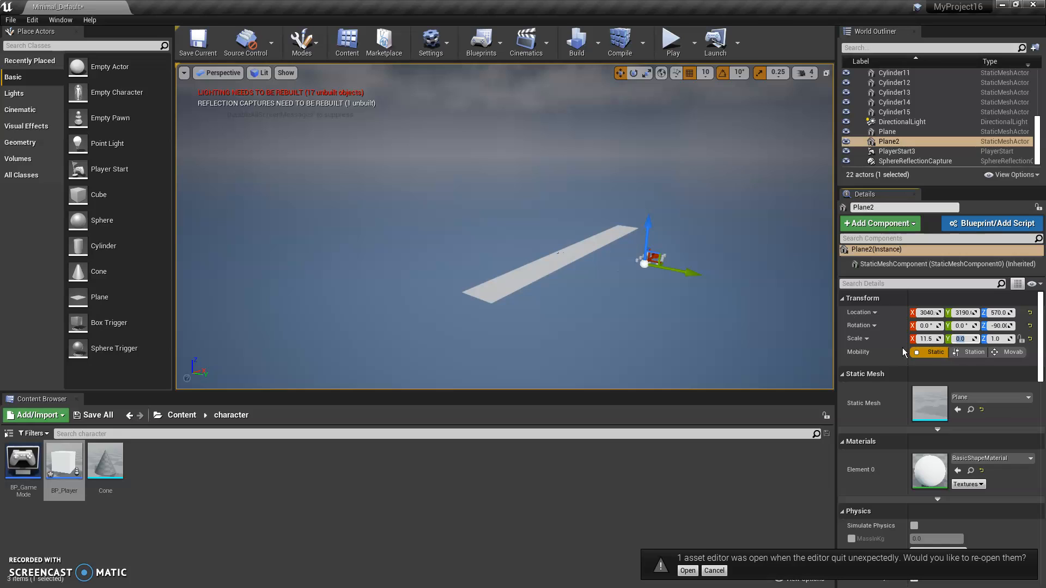
Commit a new Y scale value for Plane2 in the Transform section
left_click(963, 339)
type("1")
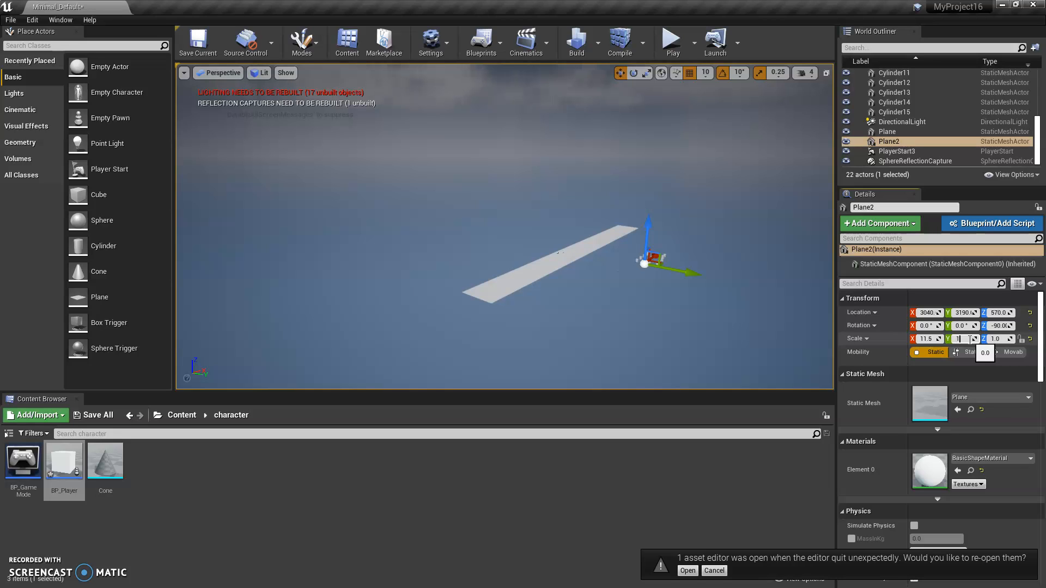
Enter large values into Plane2's Scale Y until it reads about 10000
type("3000")
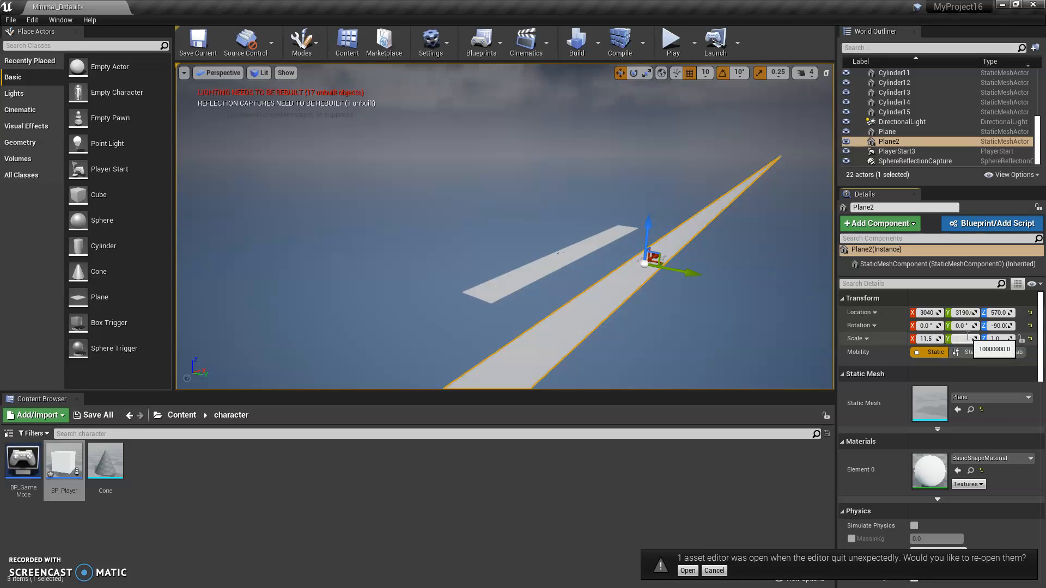
type("1000.")
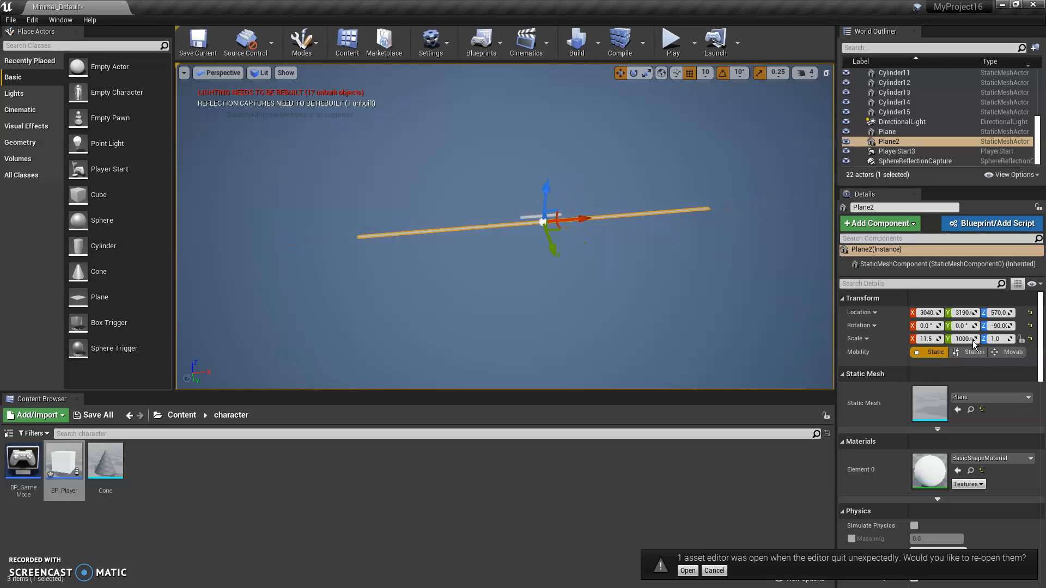
left_click(963, 339)
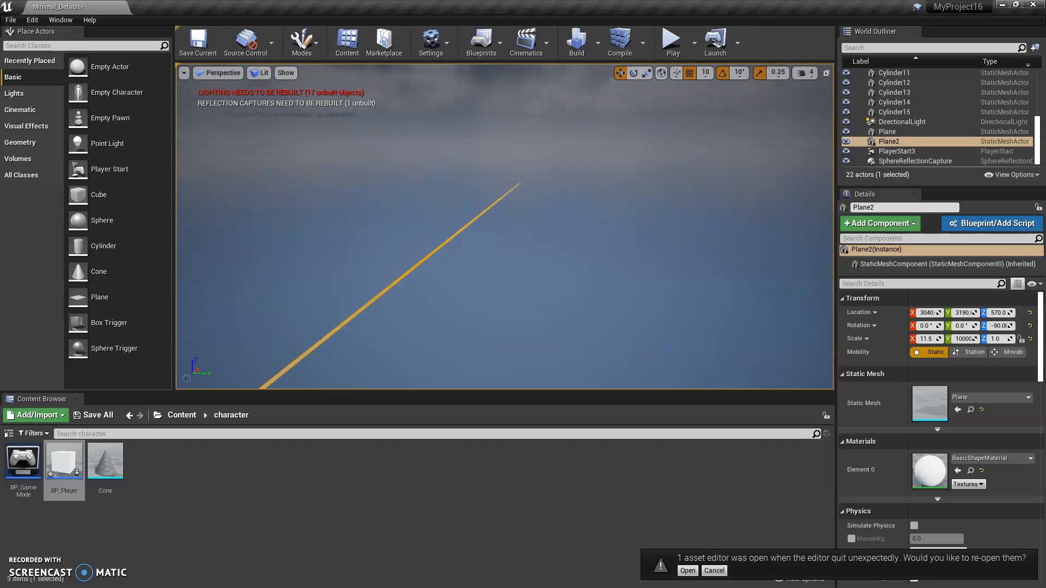
mouse_move(671, 38)
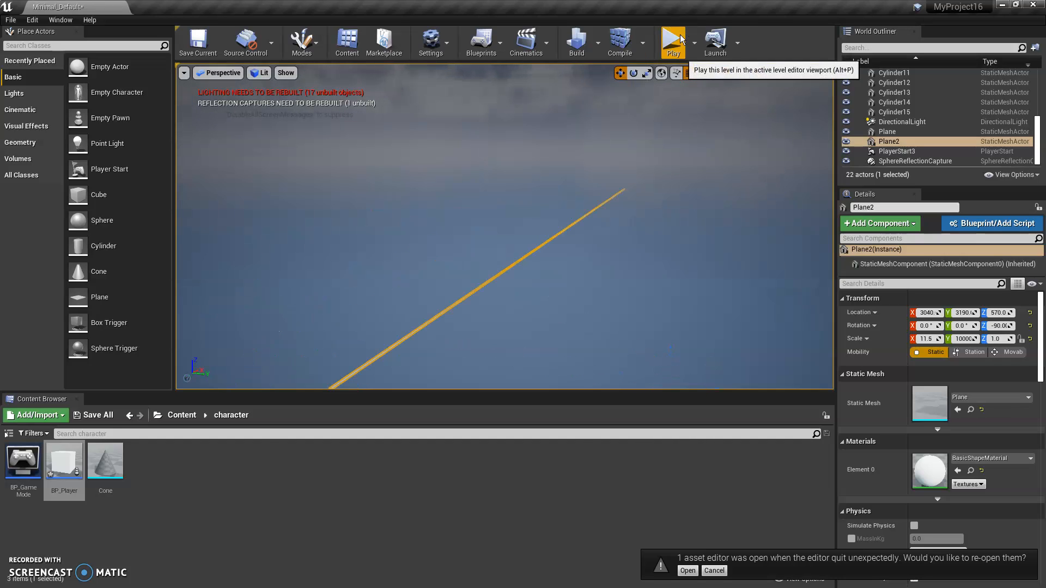
left_click(672, 39)
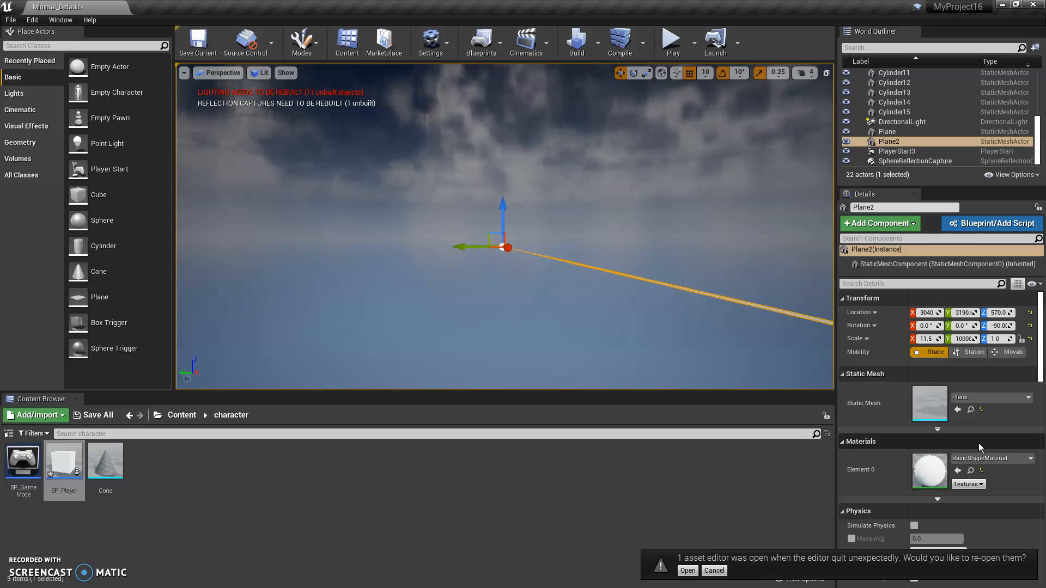
Set Plane2's Can Character Step Up On to No, then start a Play test
scroll("down", 3)
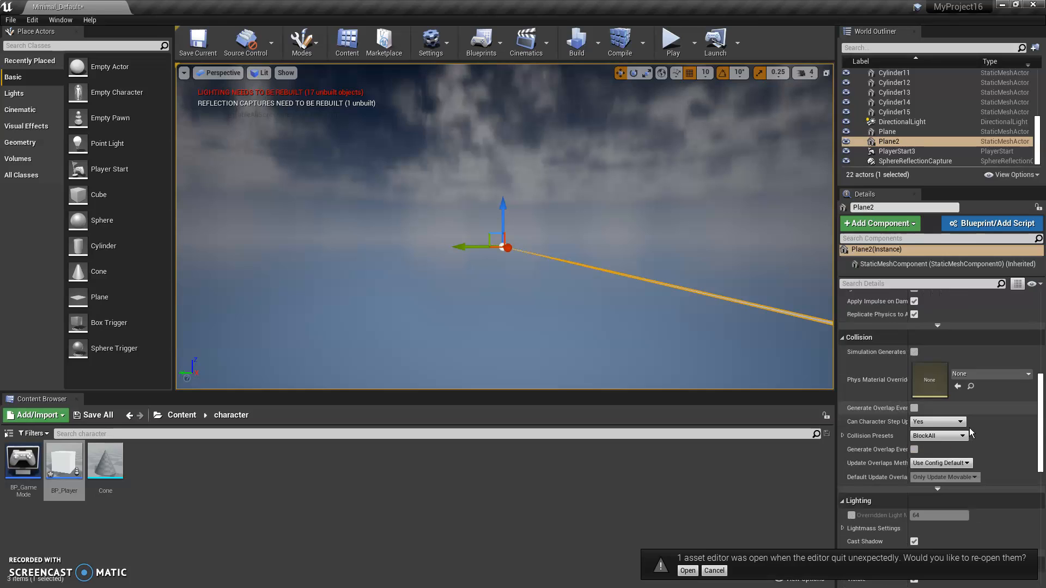
scroll("down", 3)
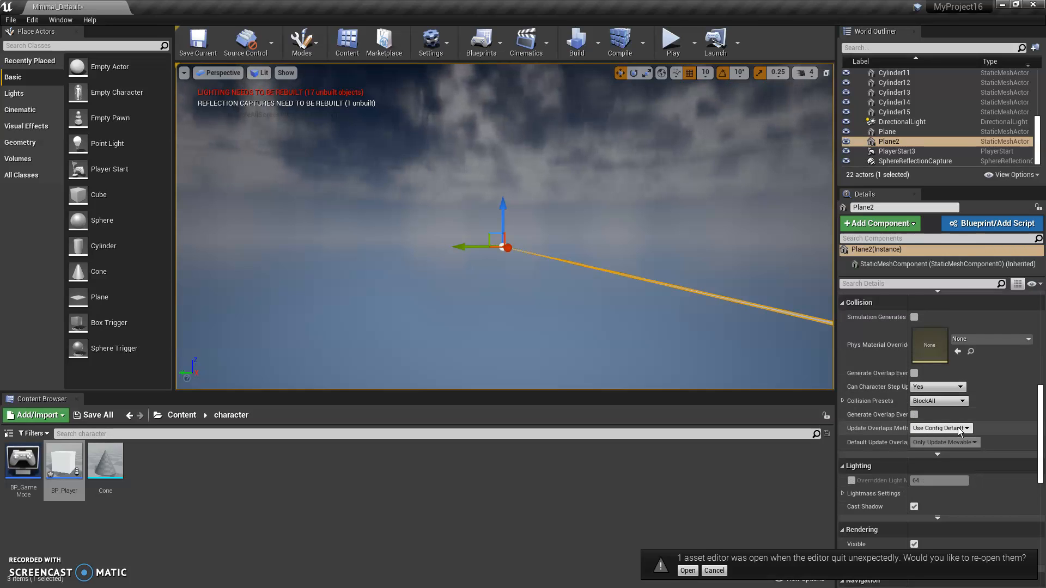
mouse_move(938, 386)
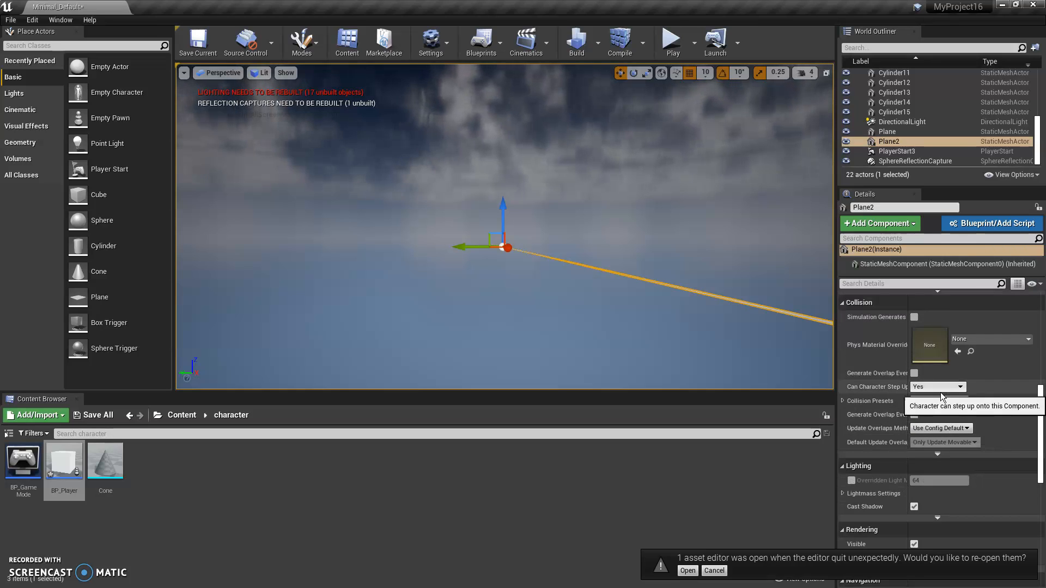
left_click(937, 387)
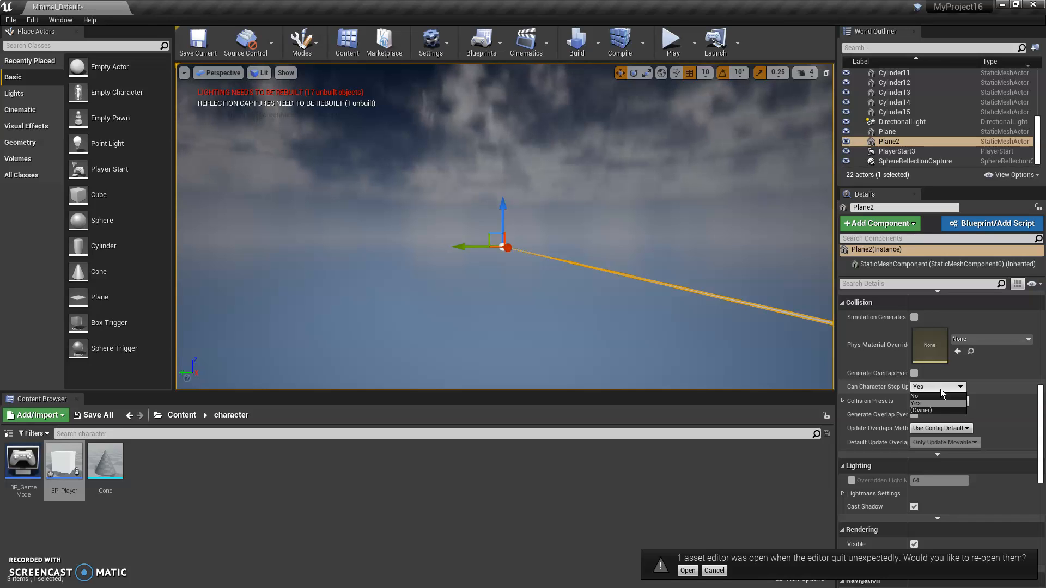
left_click(914, 396)
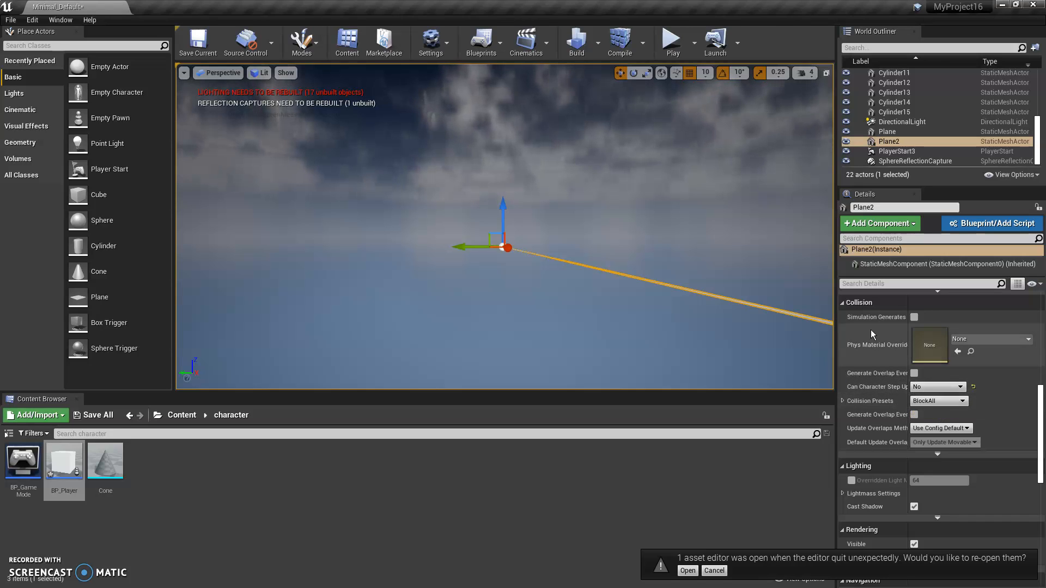
left_click(671, 40)
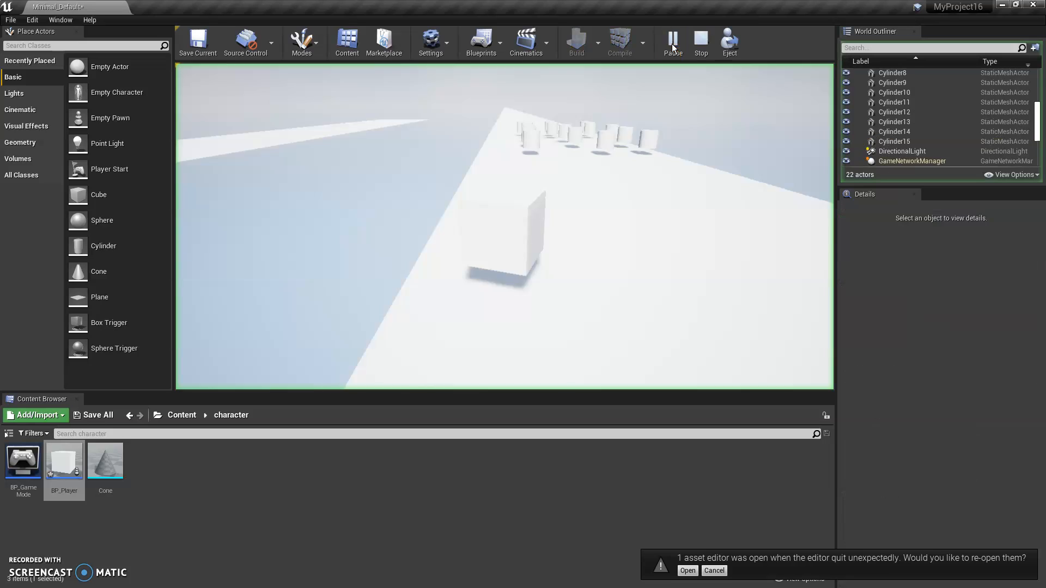
Exit play mode and switch Plane2's Can Character Step Up On back to Yes
left_click(672, 38)
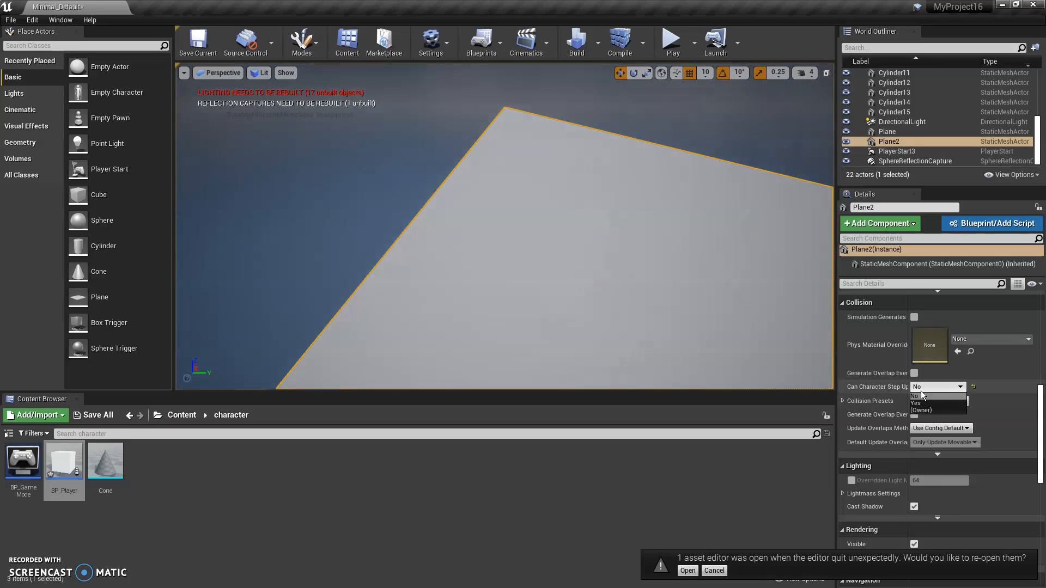
left_click(916, 403)
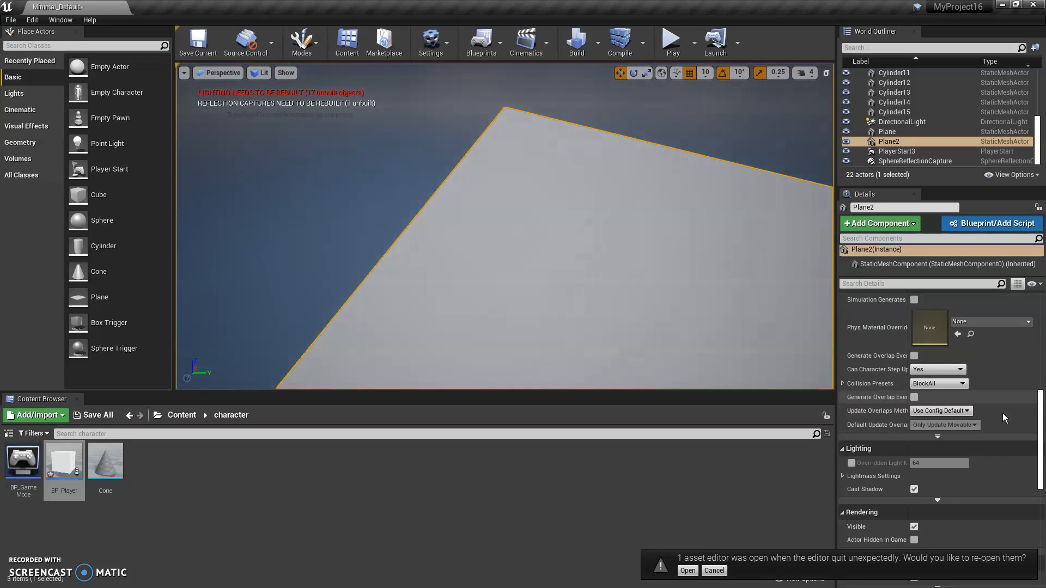
scroll("down", 3)
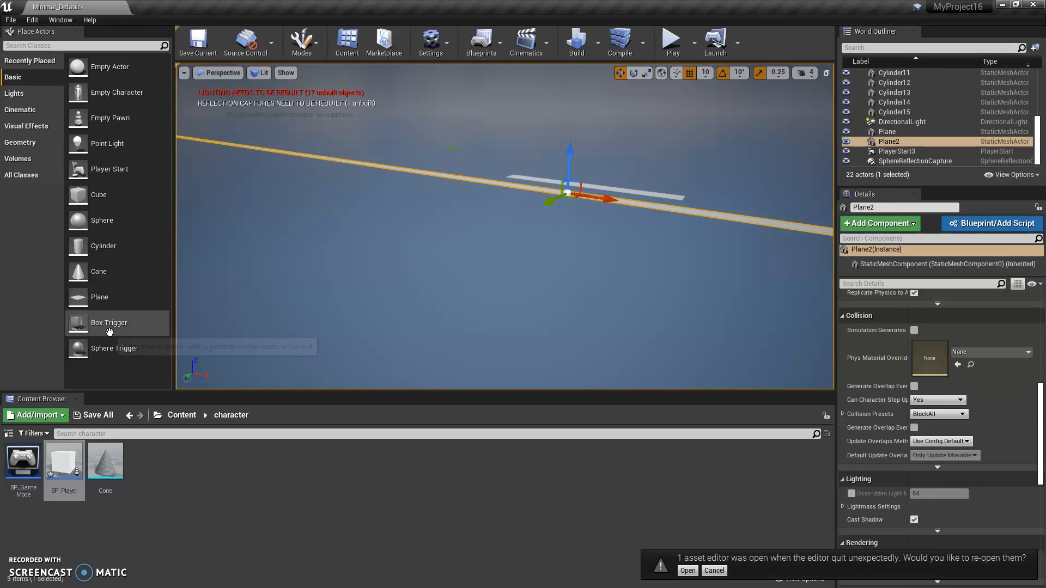
mouse_move(446, 303)
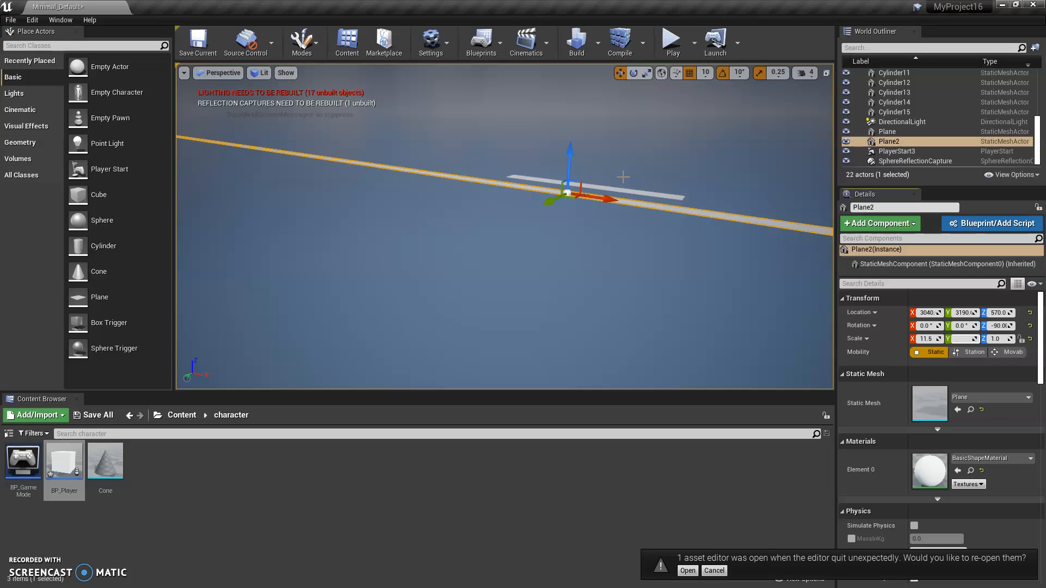
mouse_move(580, 171)
type("10")
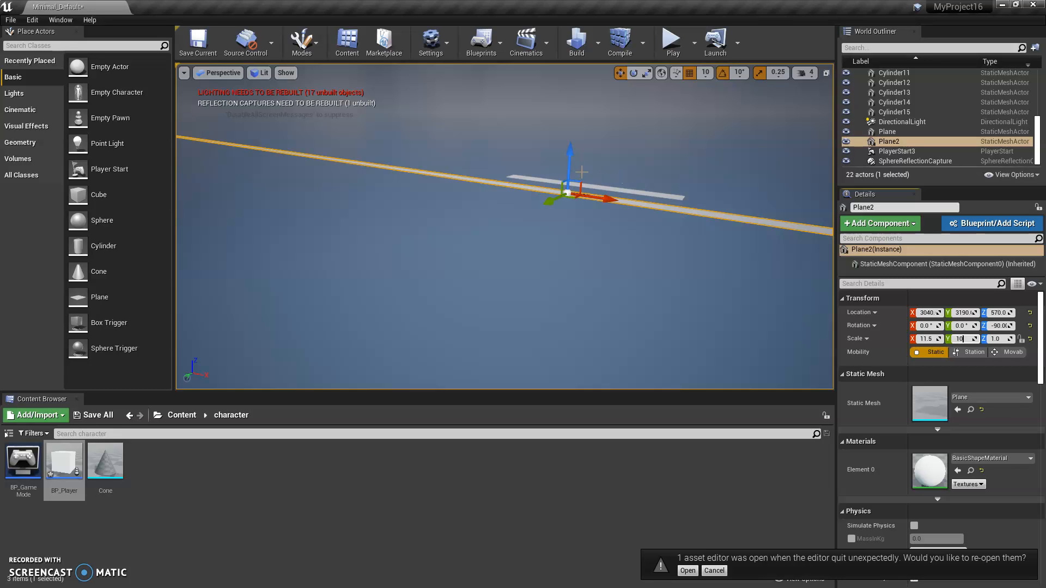
Re-enter the large Scale Y value for Plane2 in the Details panel
type("30000")
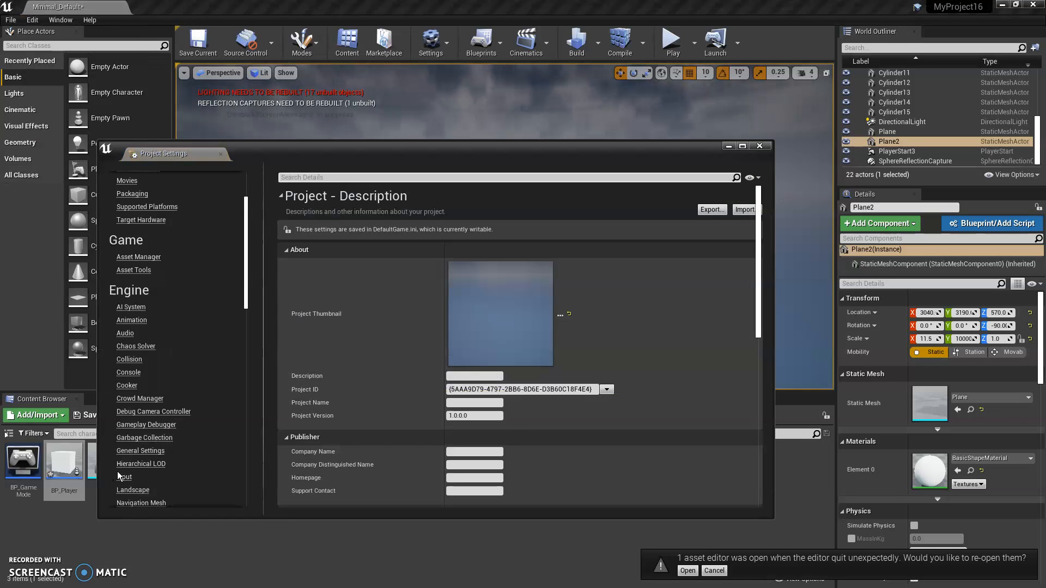
Under Input > MoveRight, set D's scale to 16 and A's scale to -16
left_click(123, 477)
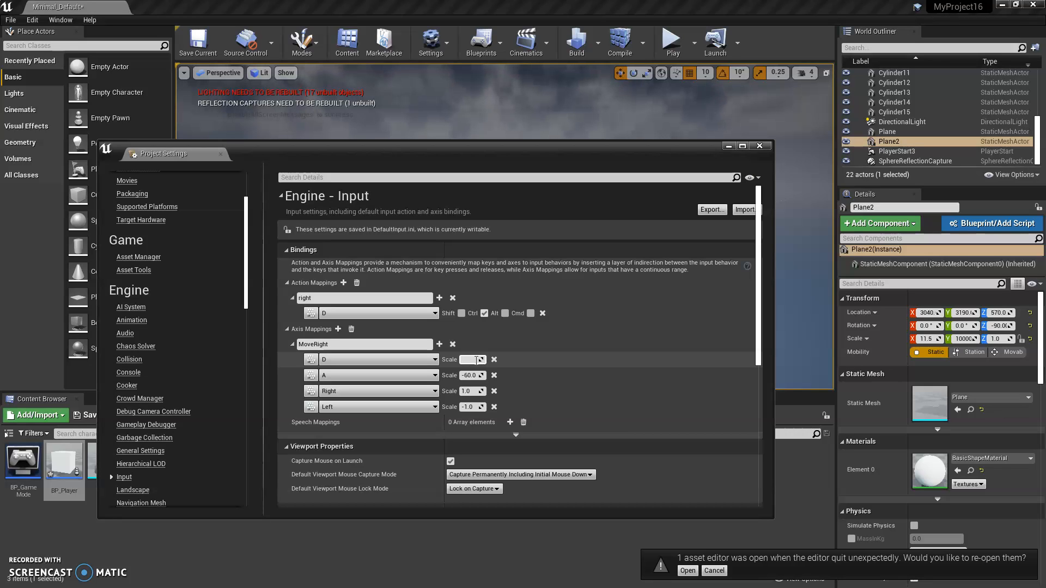
type("3")
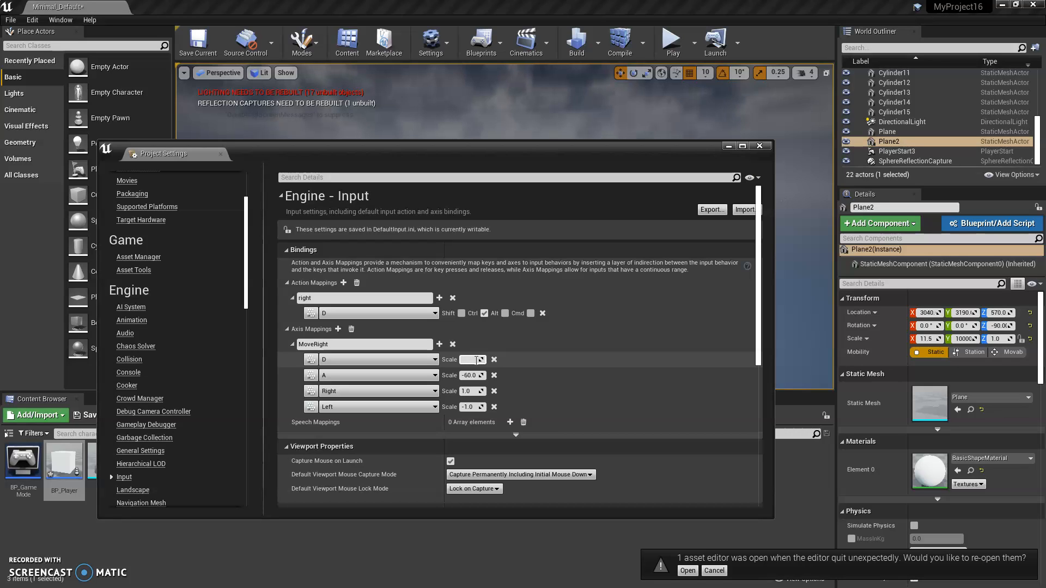
type("16.0")
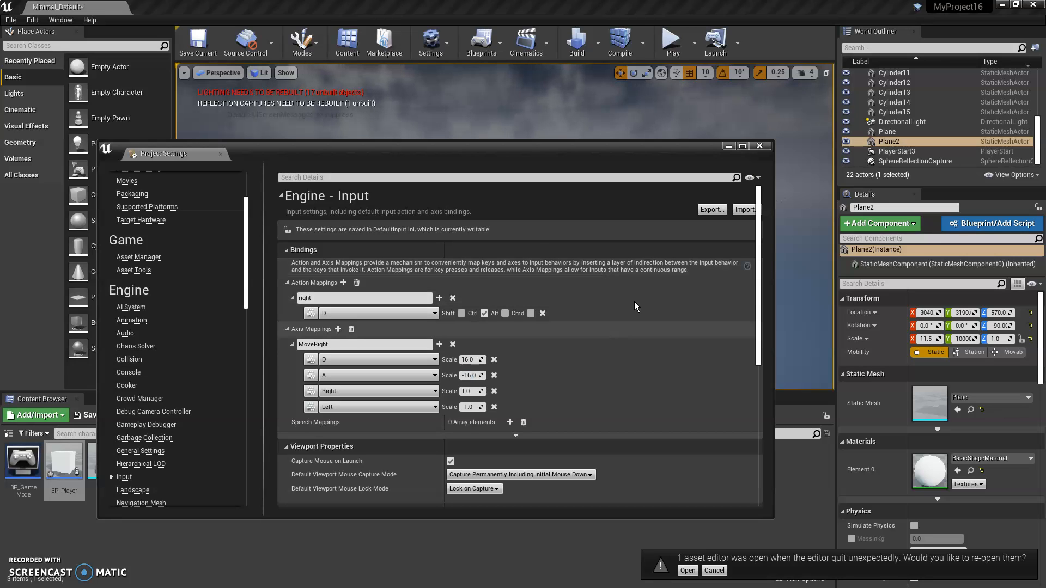
Close Project Settings and return briefly to the level viewport
left_click(759, 145)
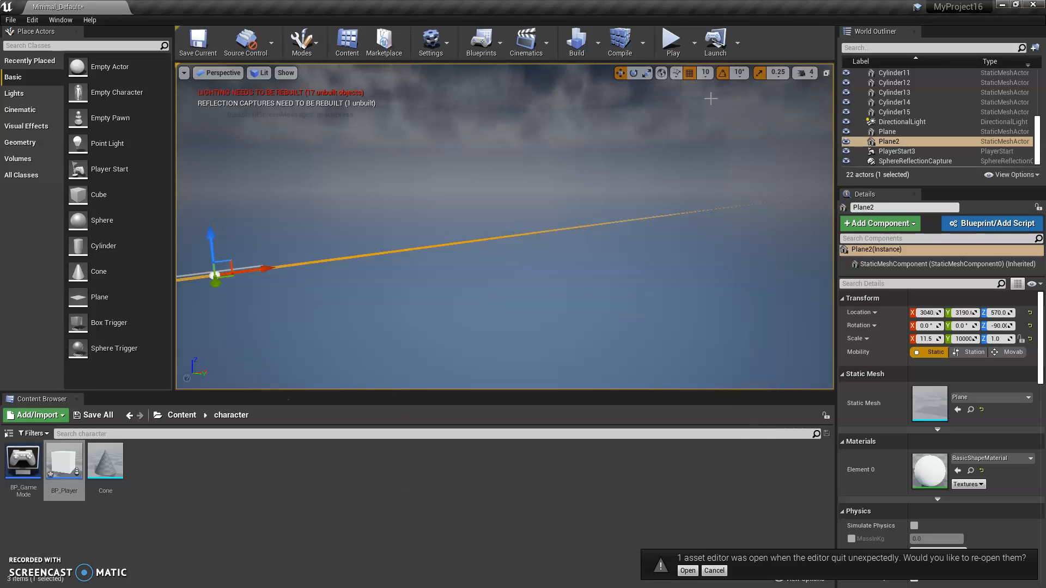
left_click(670, 39)
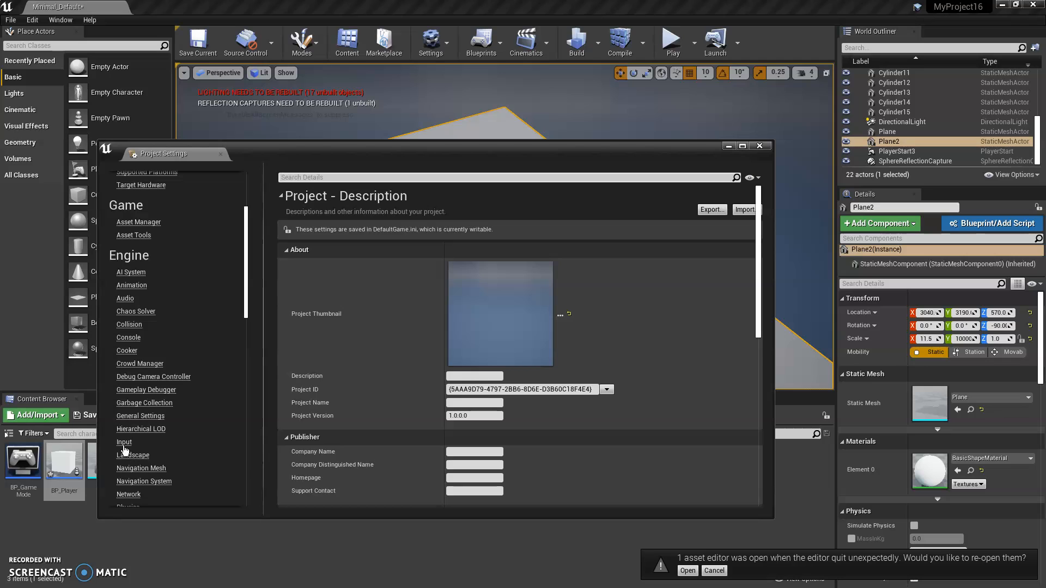
Add a new 'rotate' axis mapping and expand Mouse in its key list to pick Mouse X
left_click(124, 443)
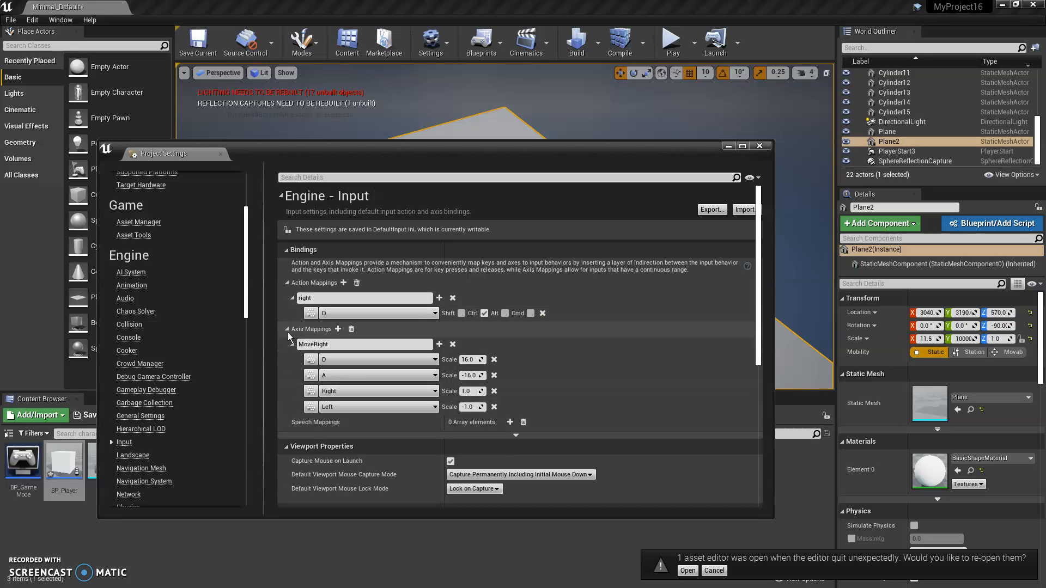
left_click(287, 329)
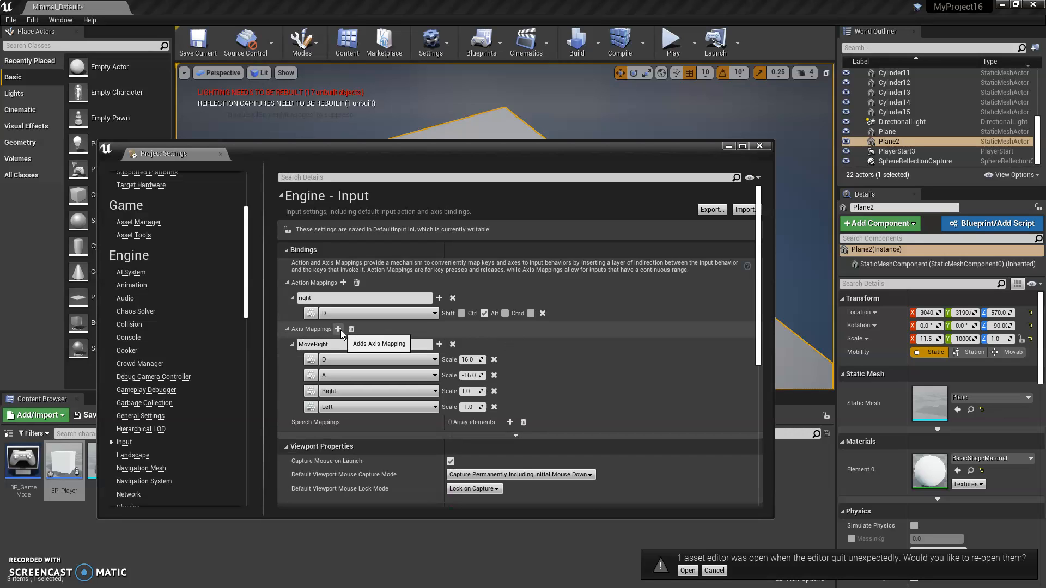
left_click(338, 329)
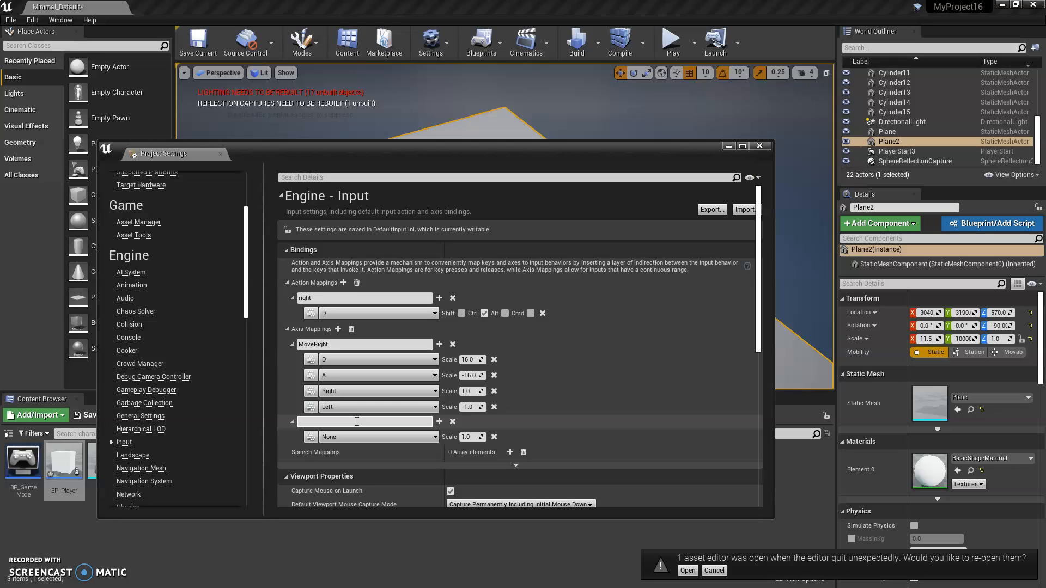
type("rotate")
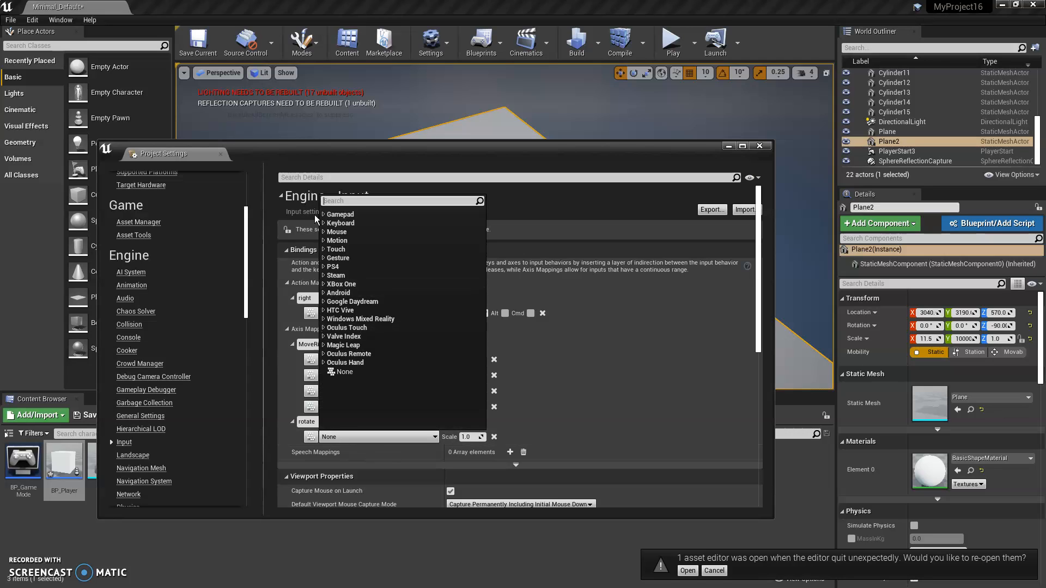
mouse_move(336, 232)
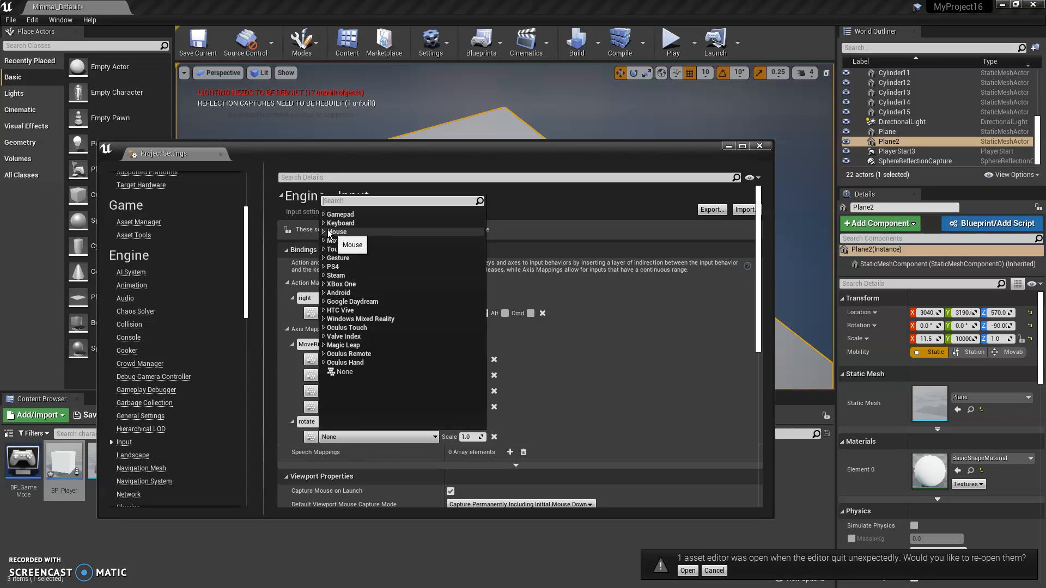
left_click(336, 232)
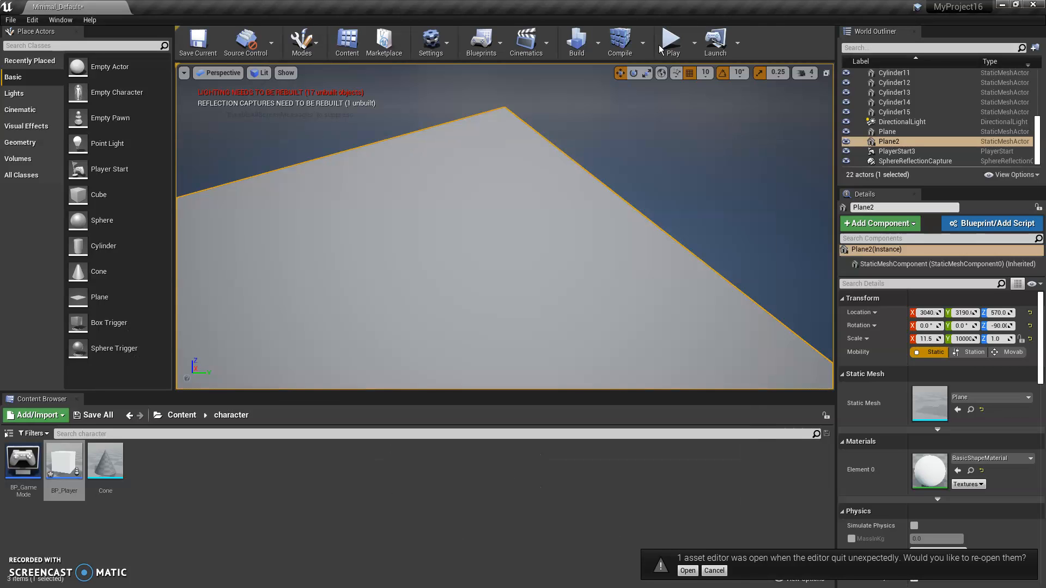
Play-test the level, then reopen Edit > Project Settings
left_click(669, 38)
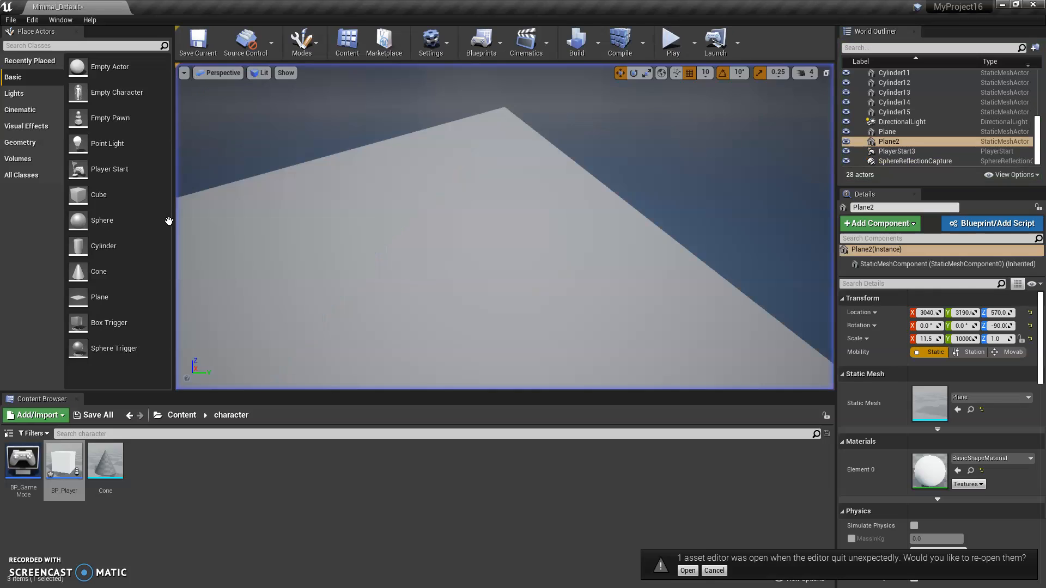
left_click(31, 20)
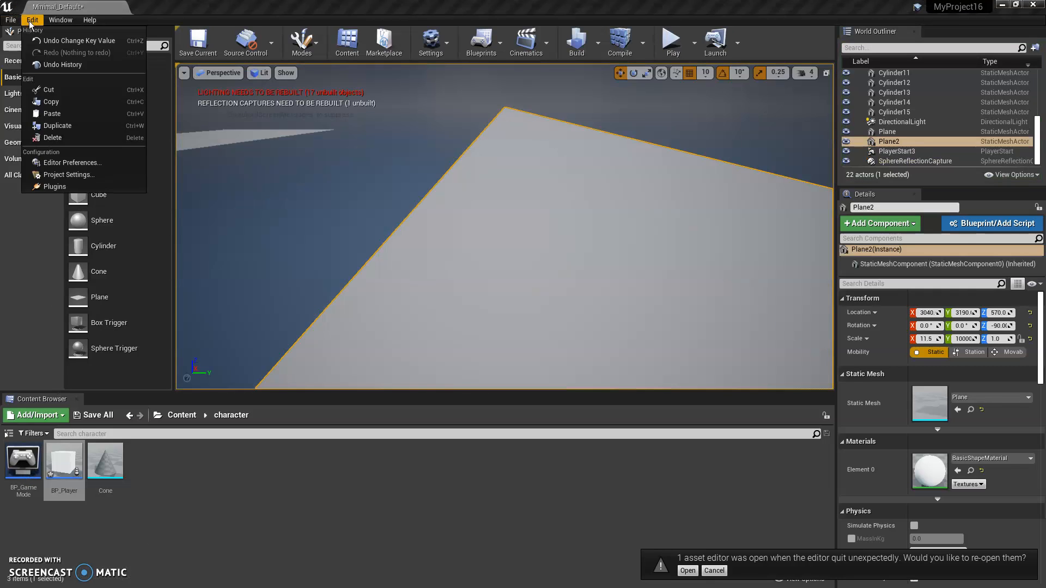
left_click(69, 174)
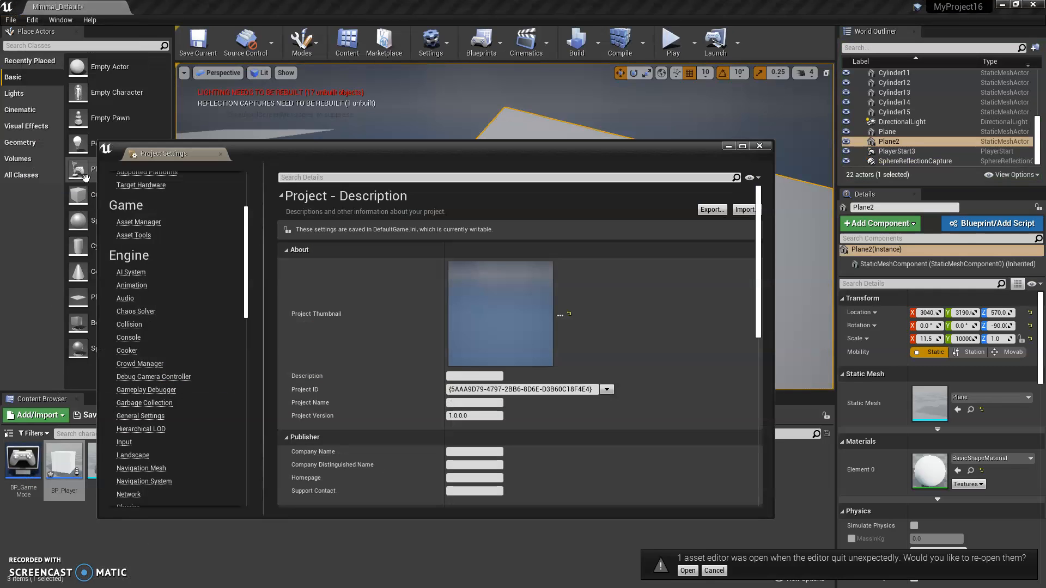
mouse_move(124, 443)
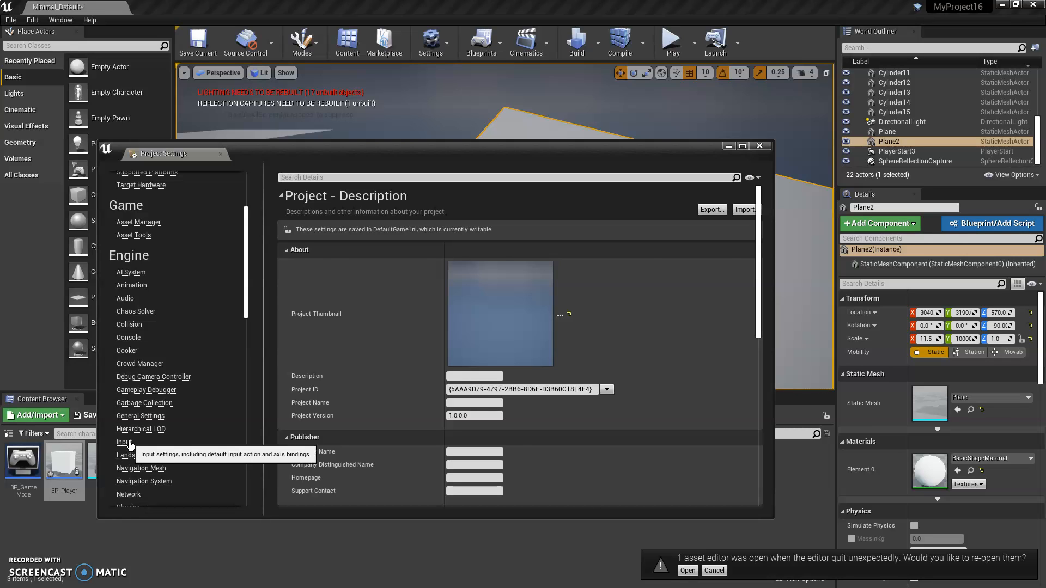
Set the rotate axis Mouse X scale to 16.0 under Engine Input and close the window
left_click(124, 442)
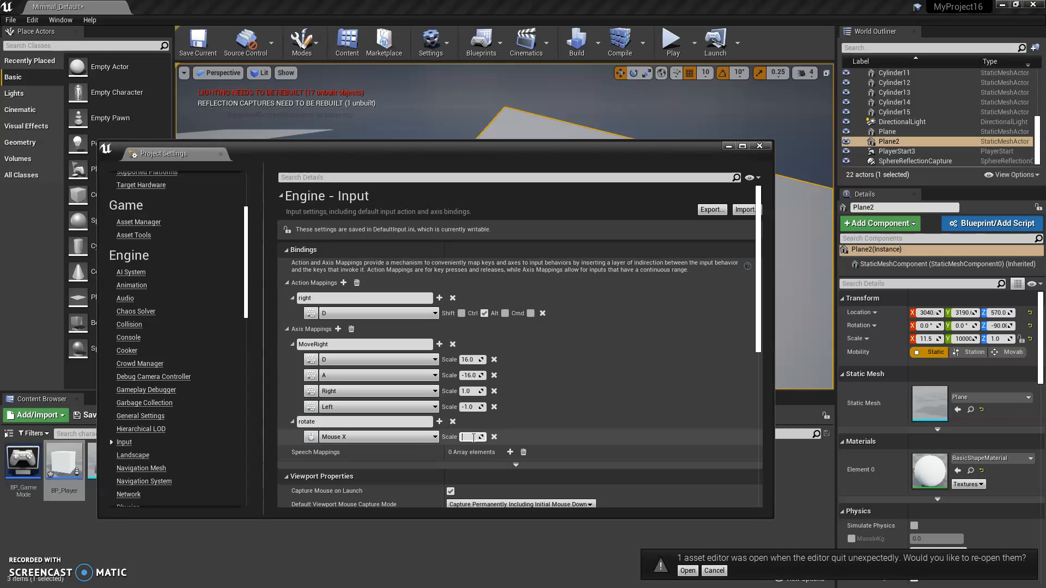
type("16.0")
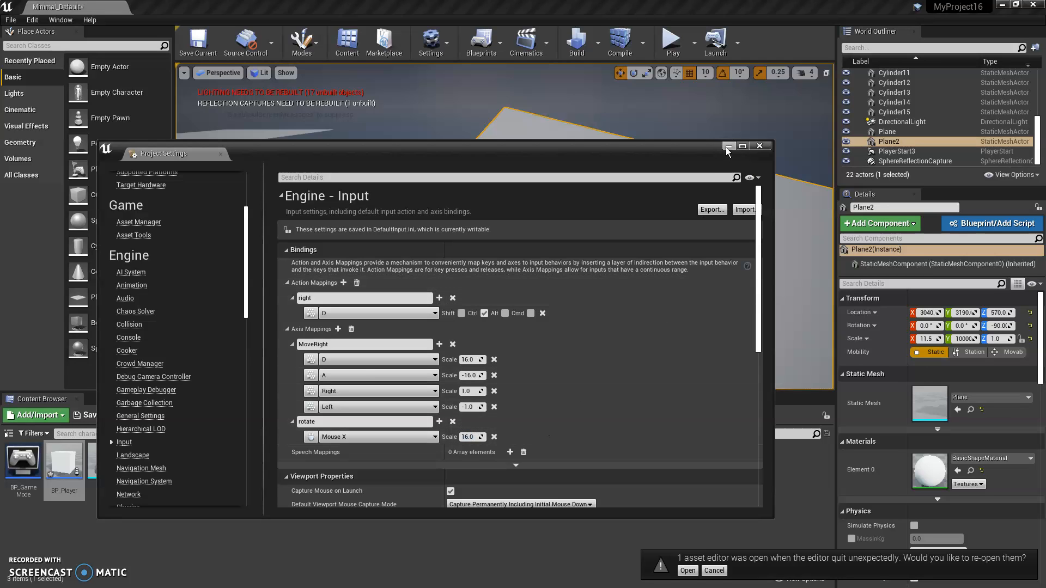
left_click(671, 41)
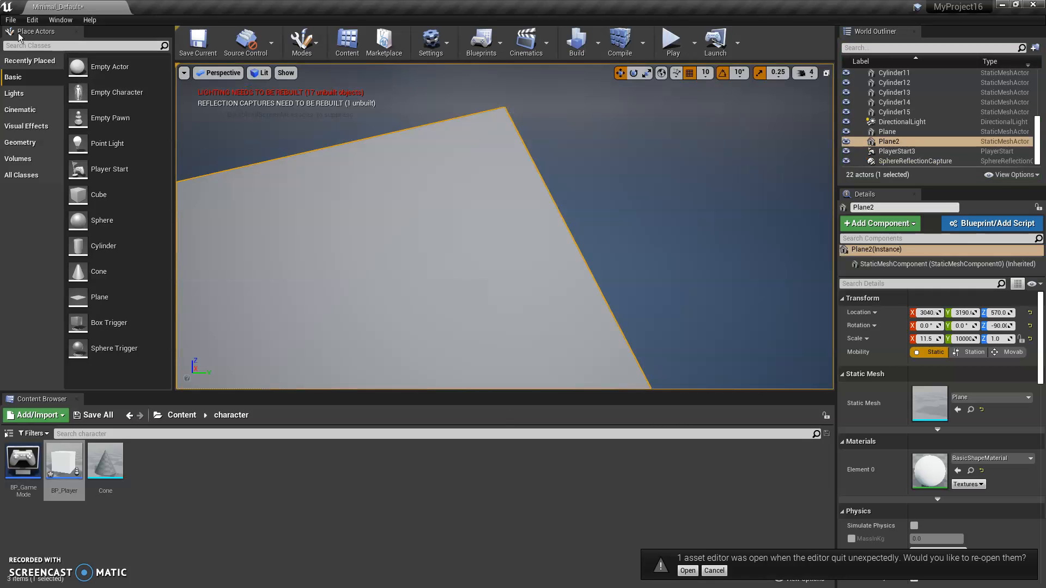
Reopen Project Settings > Input and change the rotate Mouse X scale to -16.0
left_click(31, 19)
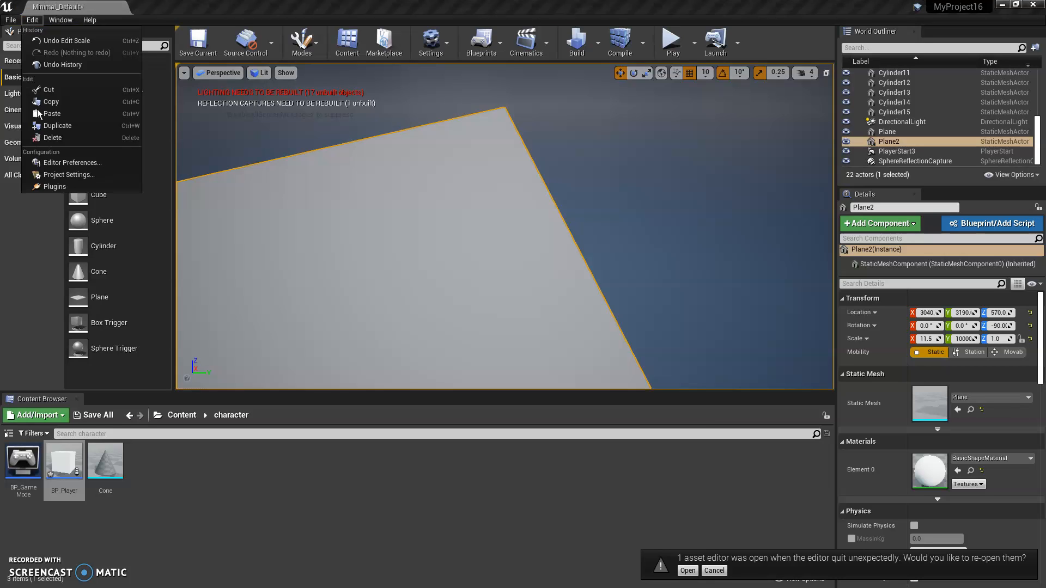
left_click(69, 175)
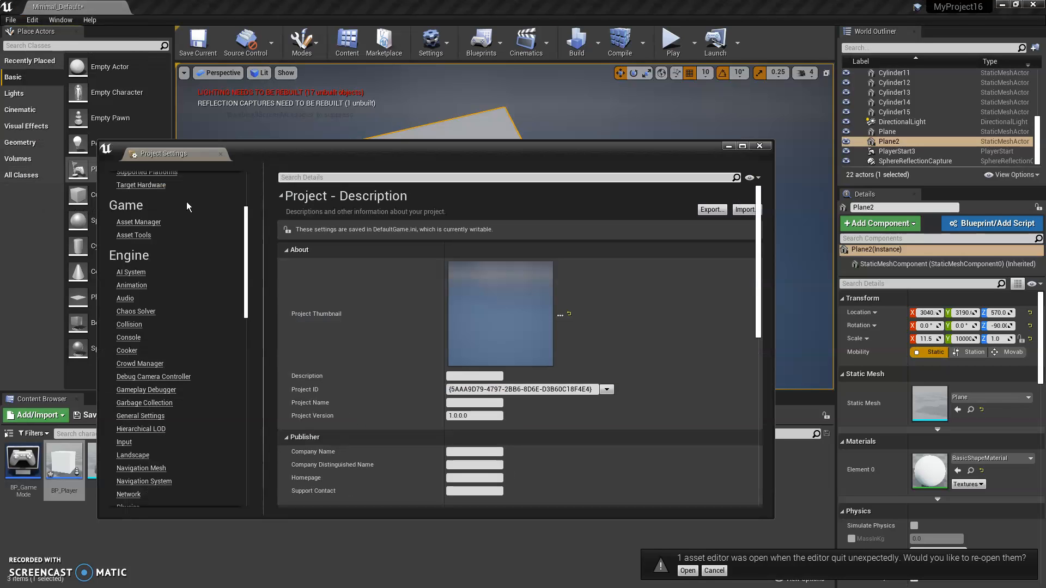
left_click(124, 442)
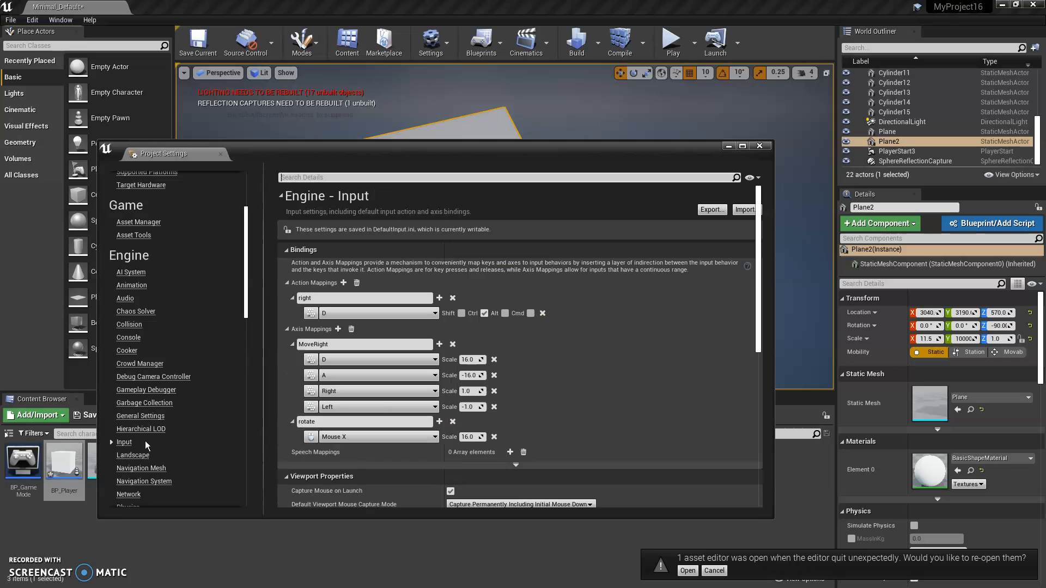
left_click(473, 437)
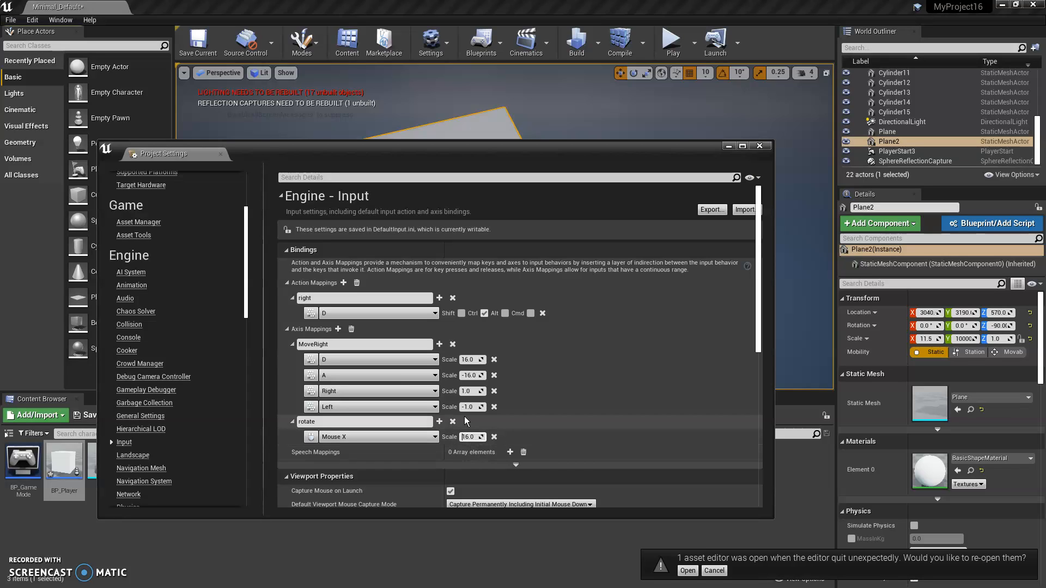
type("-16.0")
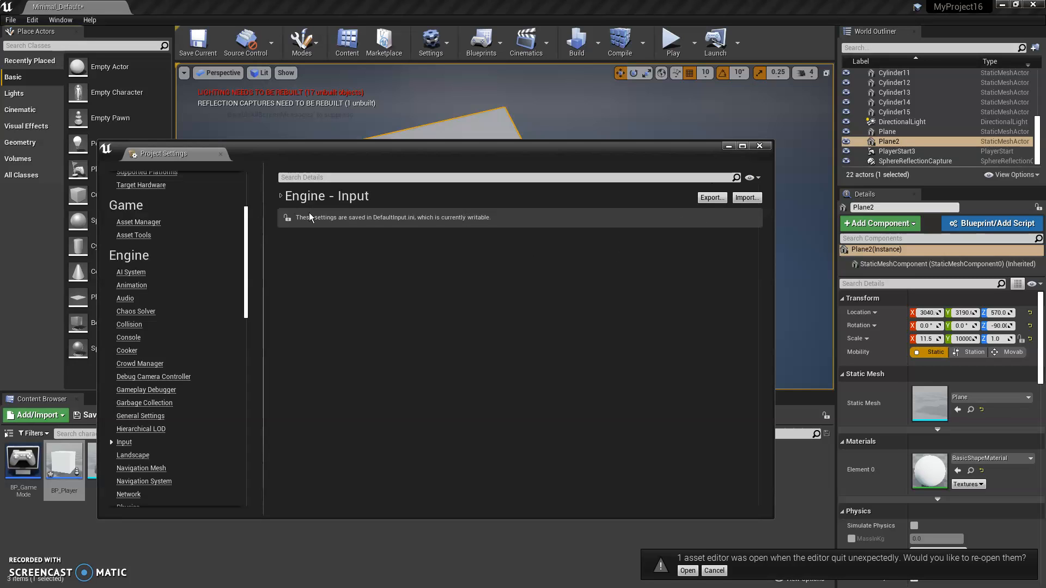
left_click(280, 196)
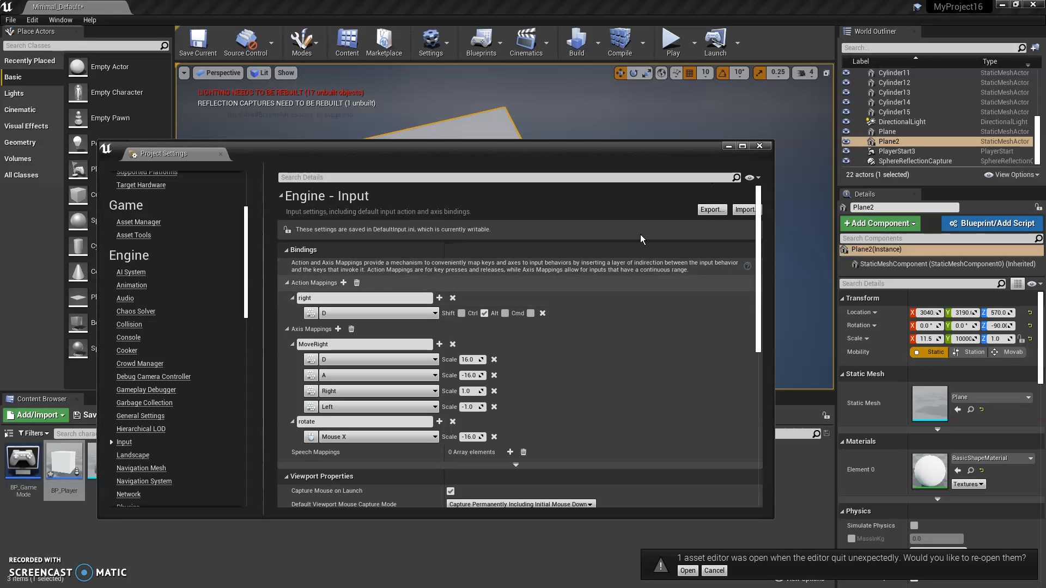
mouse_move(646, 203)
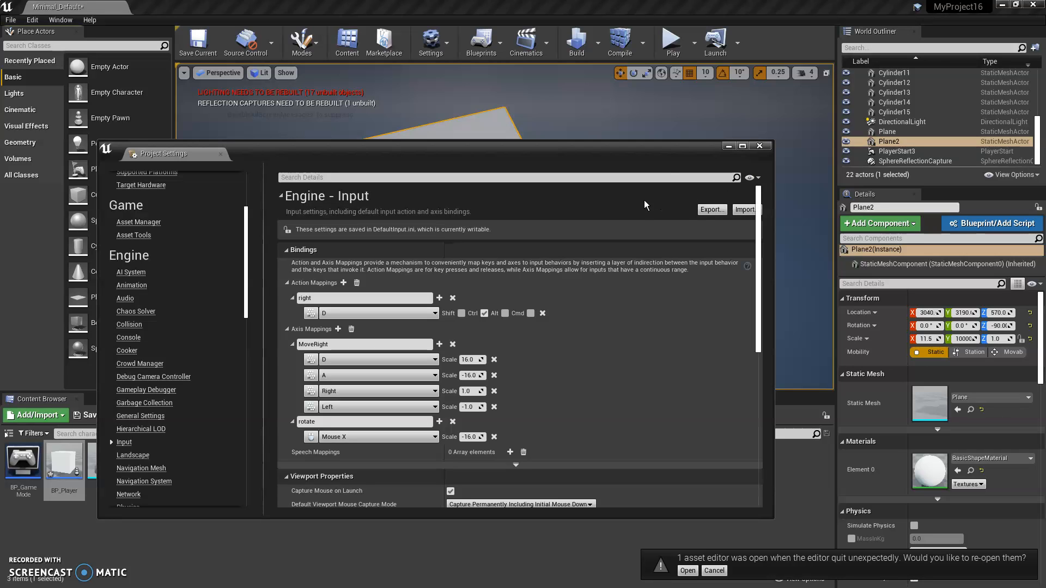
mouse_move(682, 175)
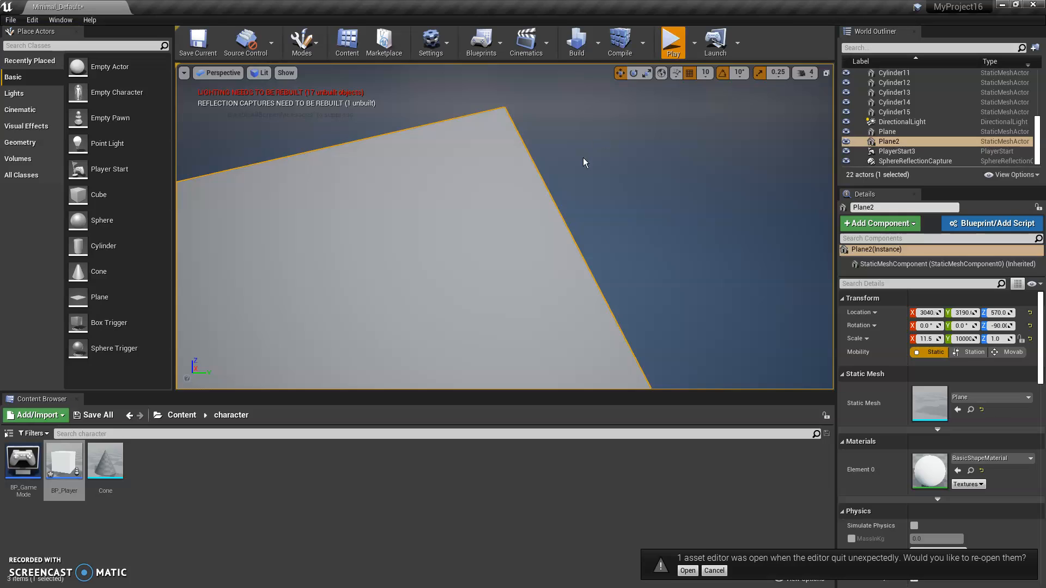
Play the level to test the mouse rotation
left_click(672, 40)
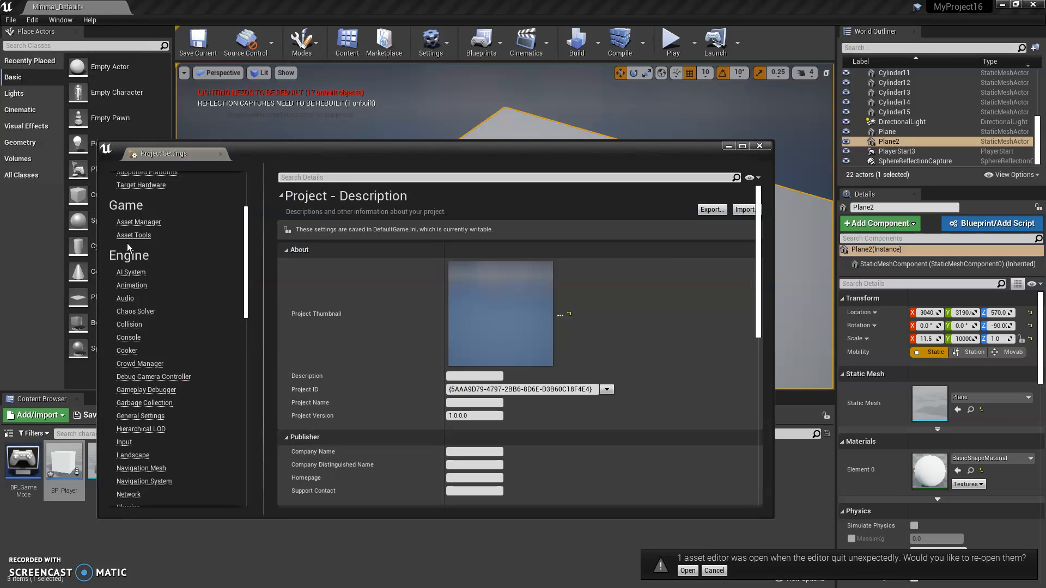
Show the Input settings, enter a larger rotate Mouse X scale, and close Project Settings
left_click(124, 443)
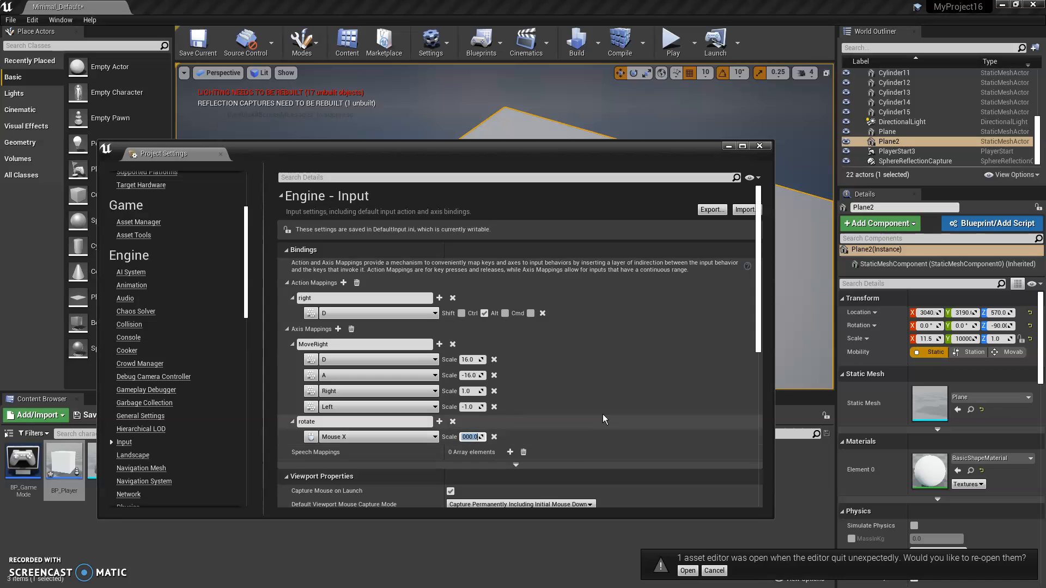
left_click(760, 146)
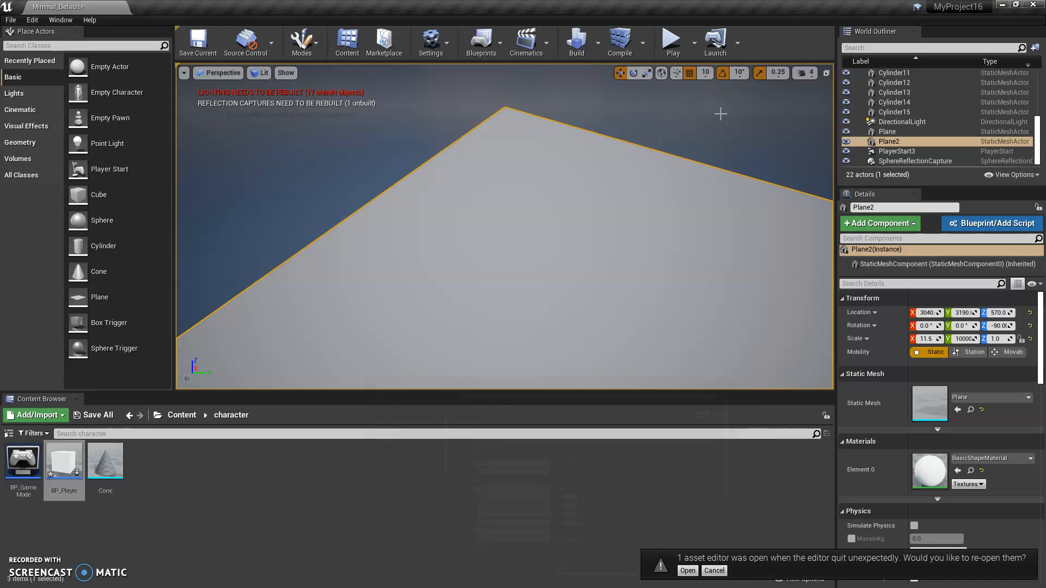
Play again, then reopen Project Settings > Input and inspect the rotate Mouse X scale of -1000
left_click(671, 38)
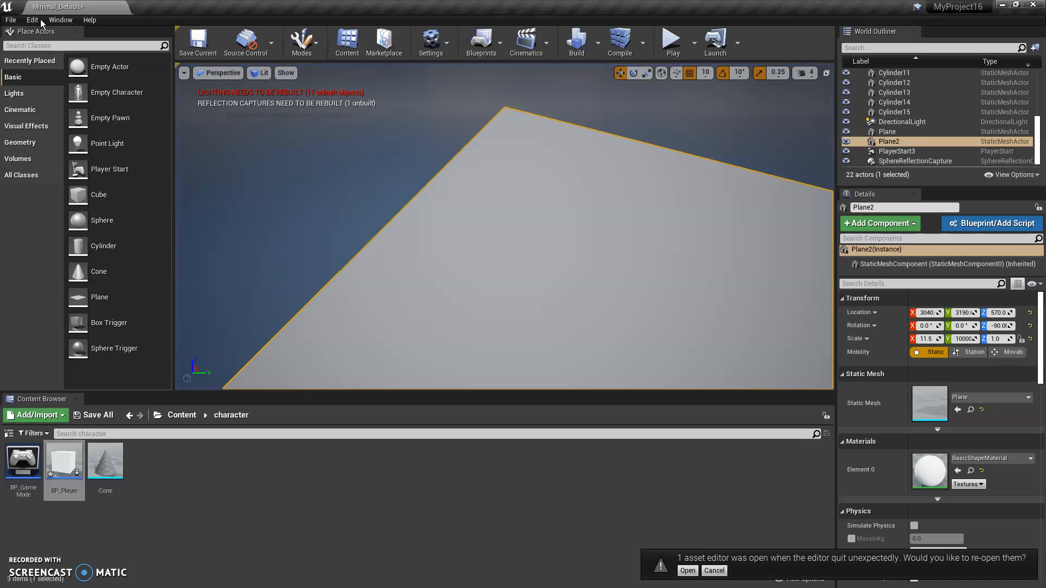
left_click(32, 19)
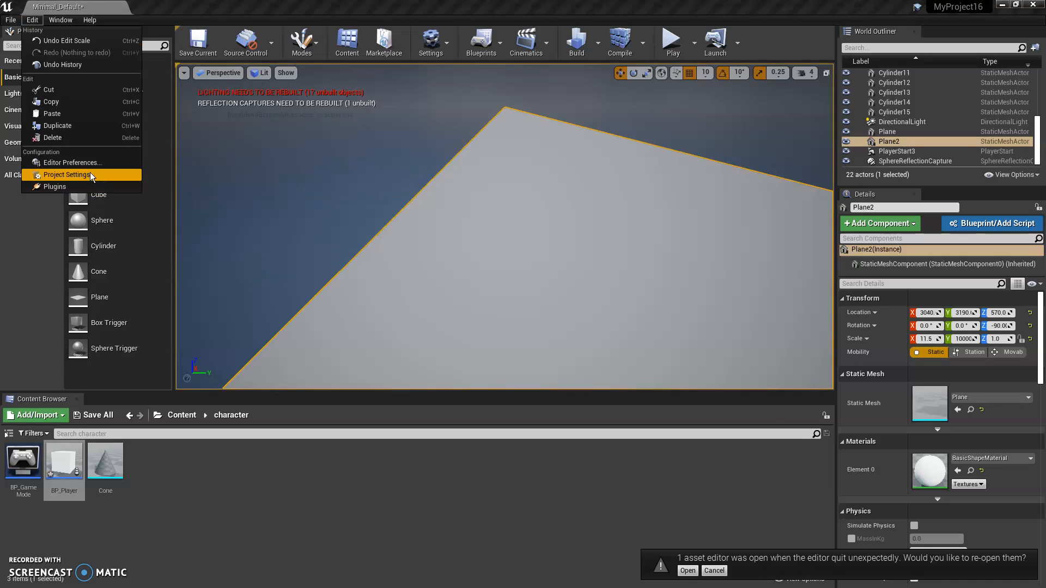
left_click(66, 174)
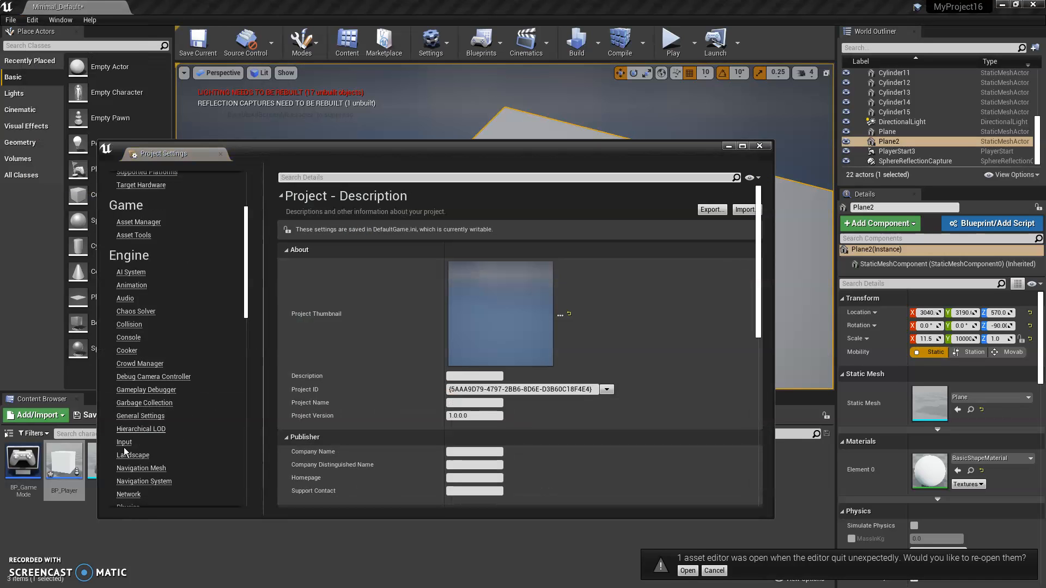
left_click(124, 441)
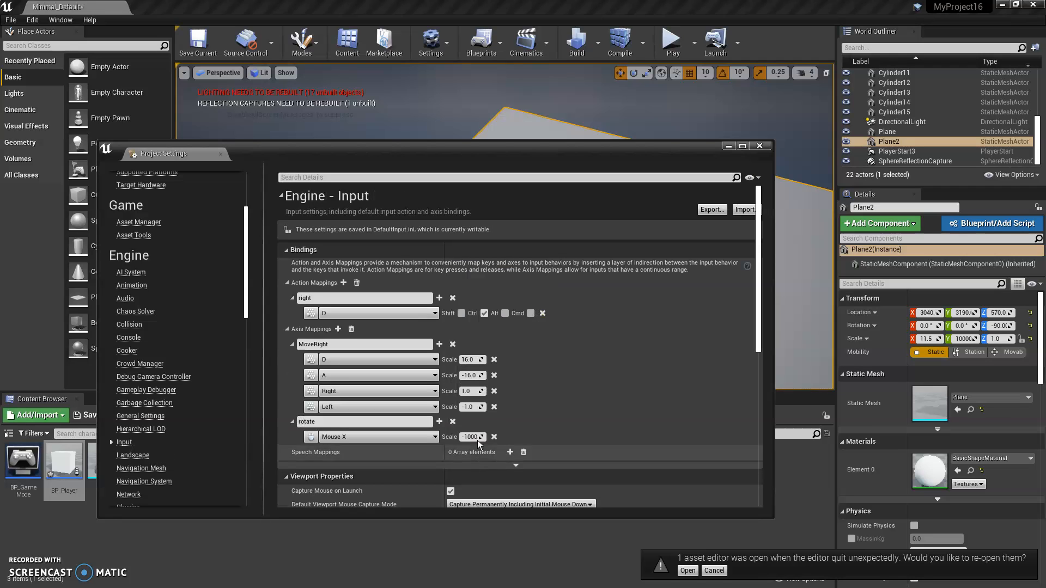
left_click(472, 437)
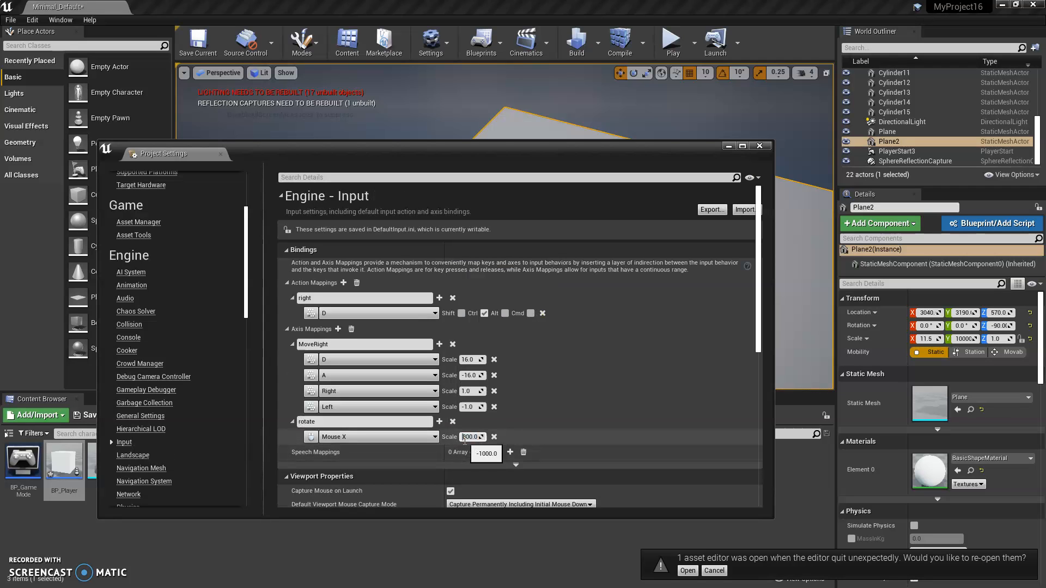